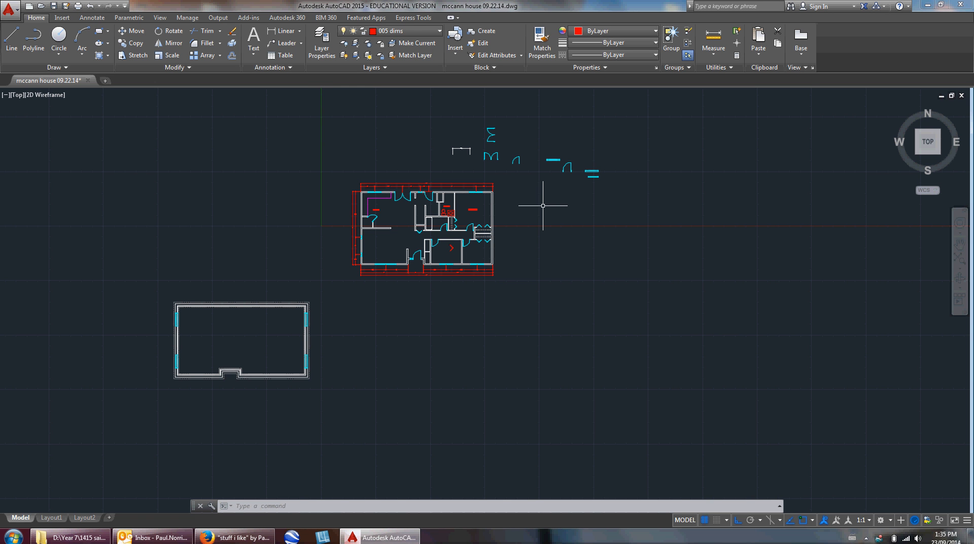
{"action": "mouse_move", "coordinate": [417, 225]}
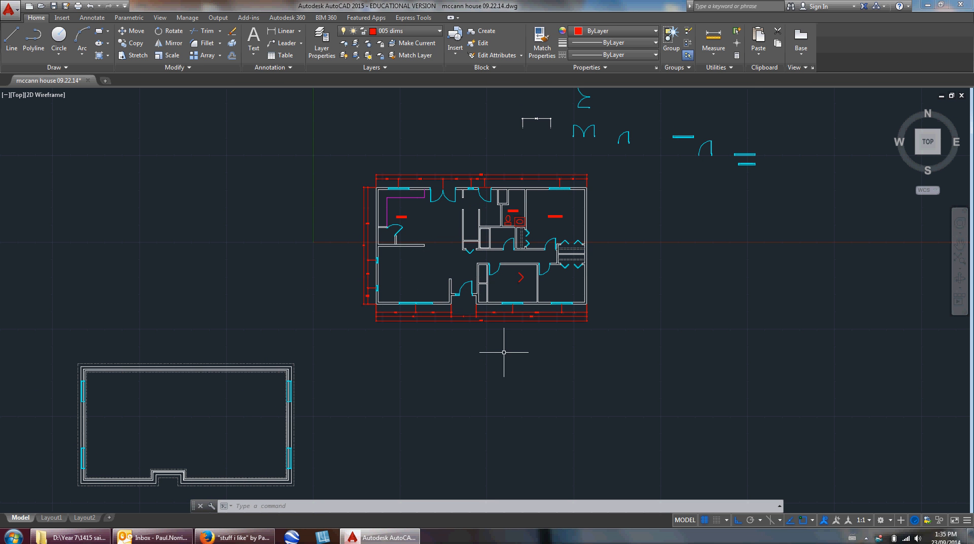
{"action": "mouse_move", "coordinate": [437, 362]}
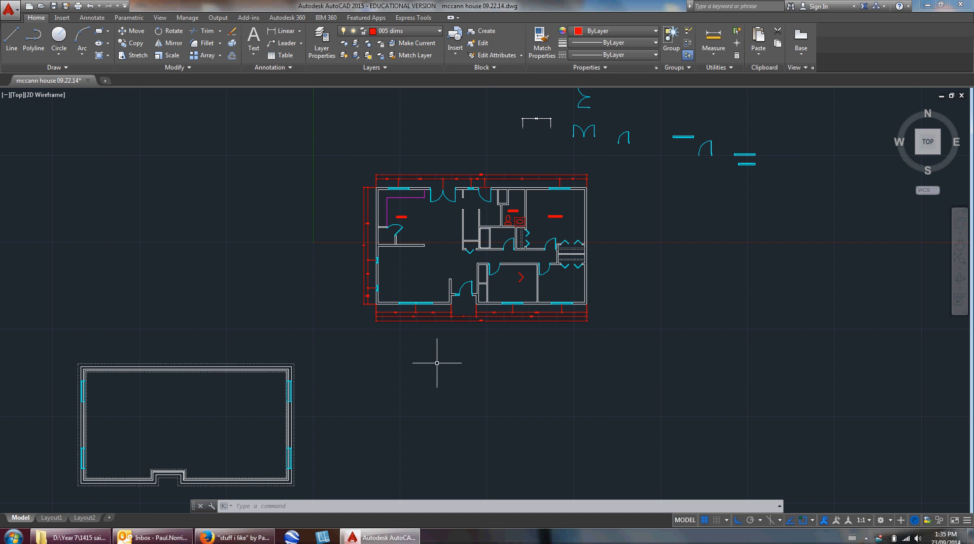
{"action": "mouse_move", "coordinate": [436, 354]}
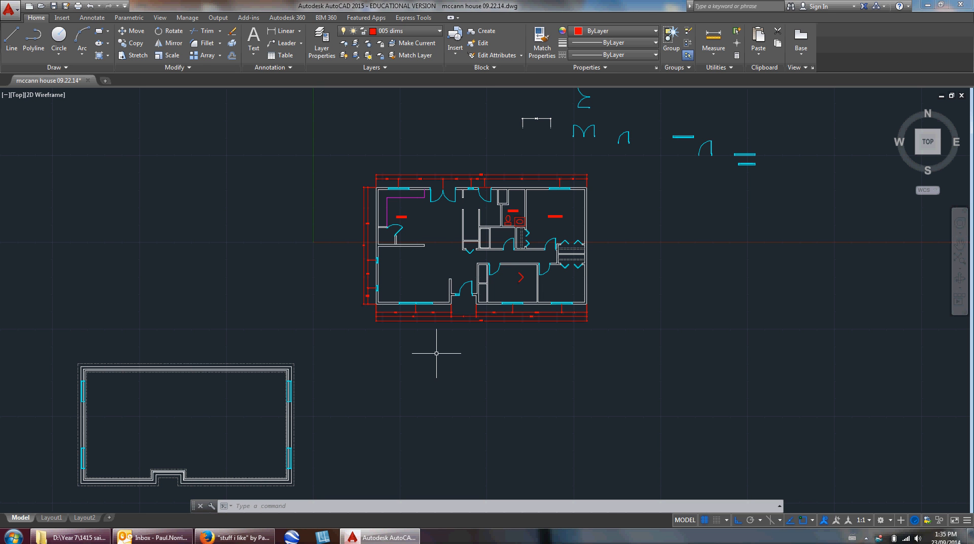
{"action": "mouse_move", "coordinate": [436, 357]}
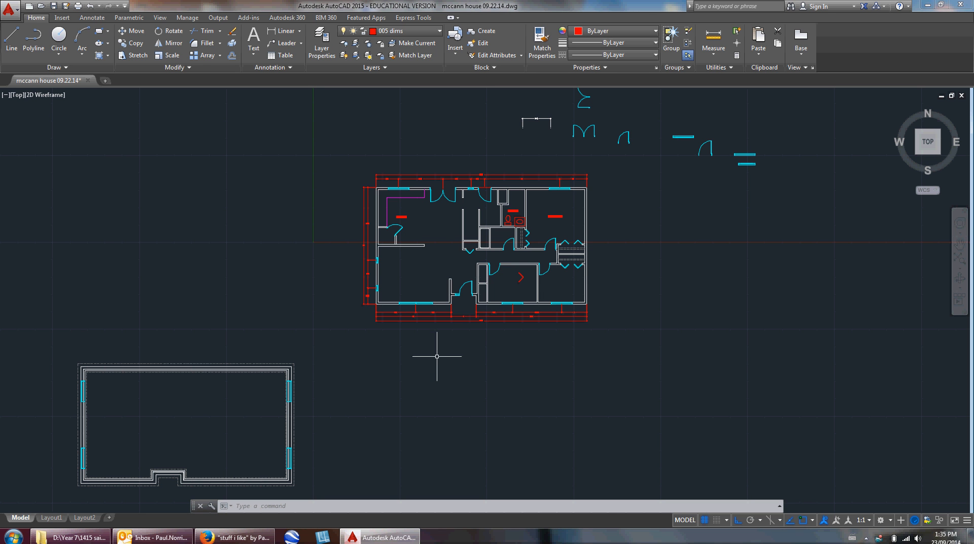
{"action": "mouse_move", "coordinate": [428, 360]}
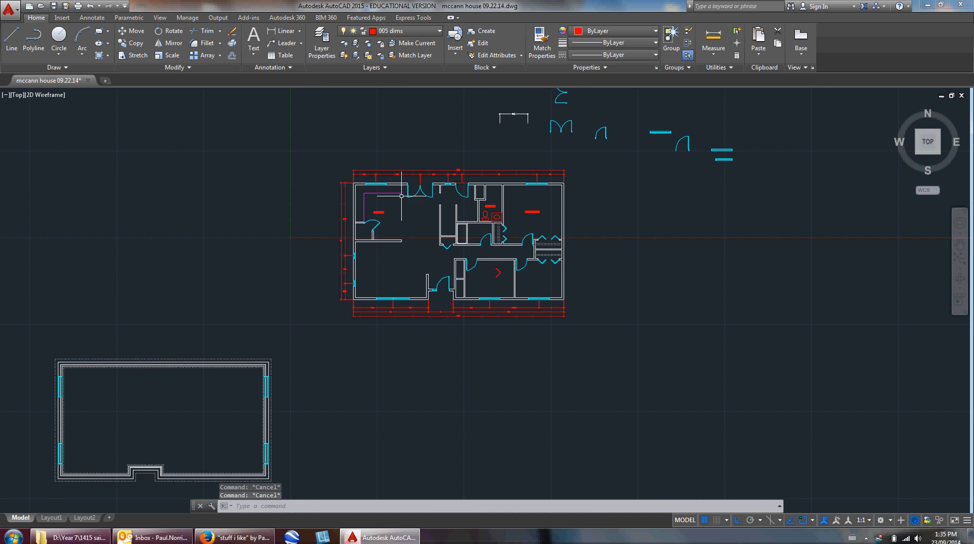
{"action": "mouse_move", "coordinate": [395, 355]}
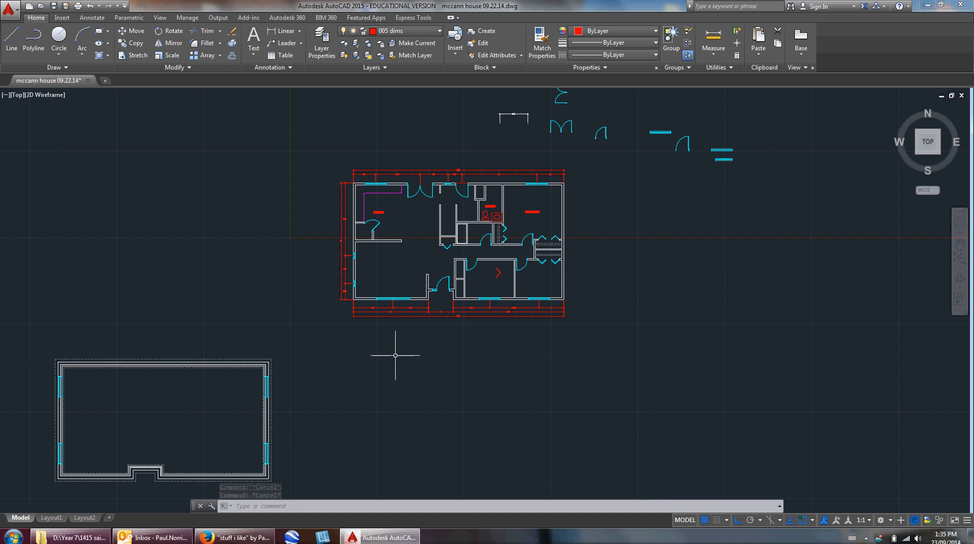
{"action": "mouse_move", "coordinate": [219, 365]}
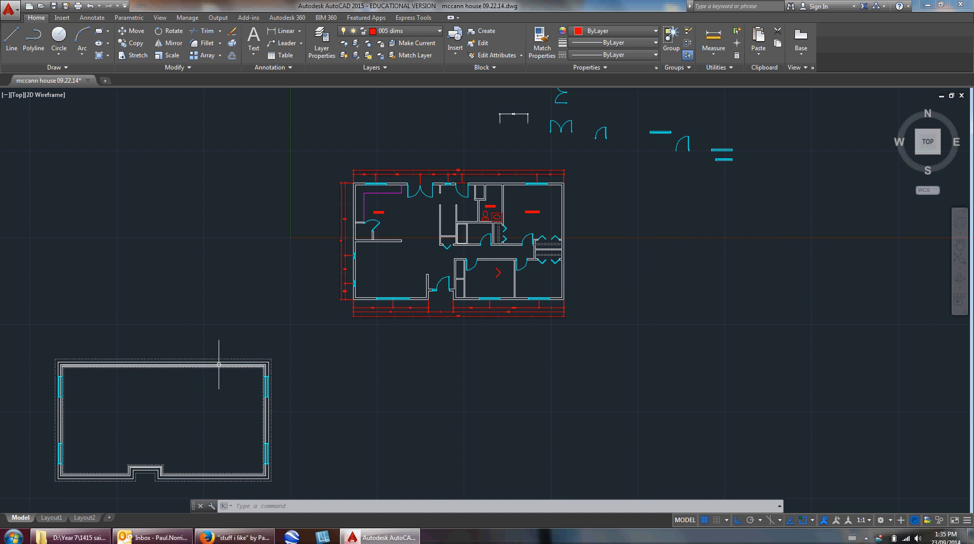
{"action": "mouse_move", "coordinate": [222, 339]}
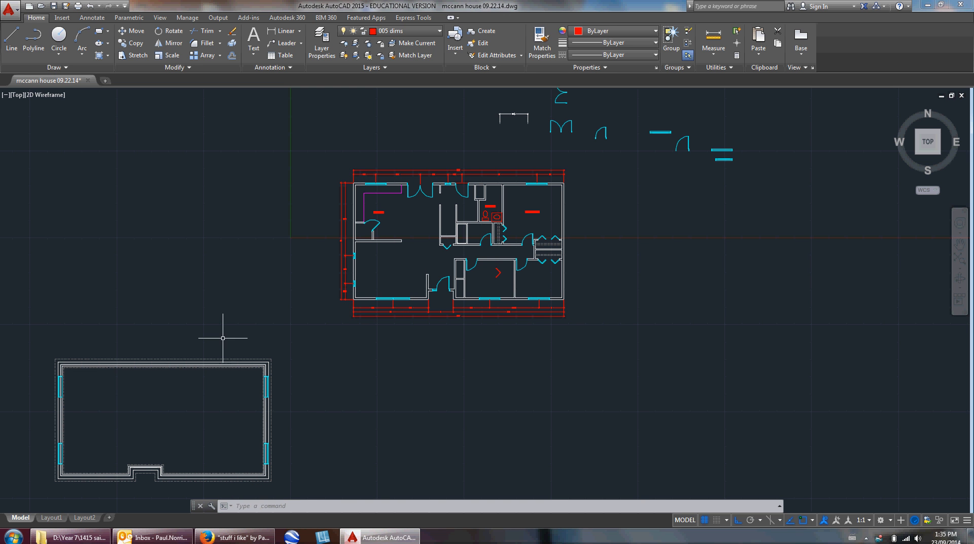
{"action": "mouse_move", "coordinate": [312, 344]}
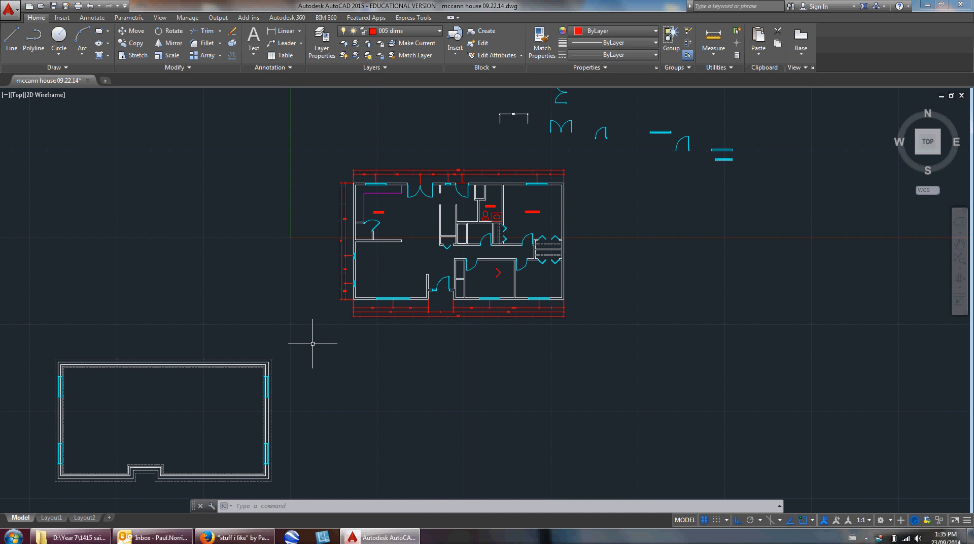
{"action": "mouse_move", "coordinate": [459, 287]}
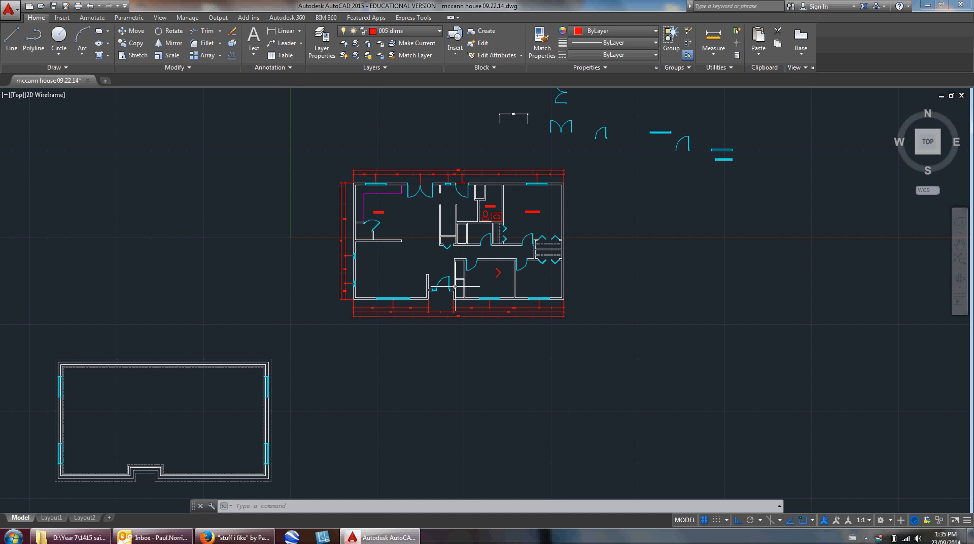
{"action": "mouse_move", "coordinate": [294, 155]}
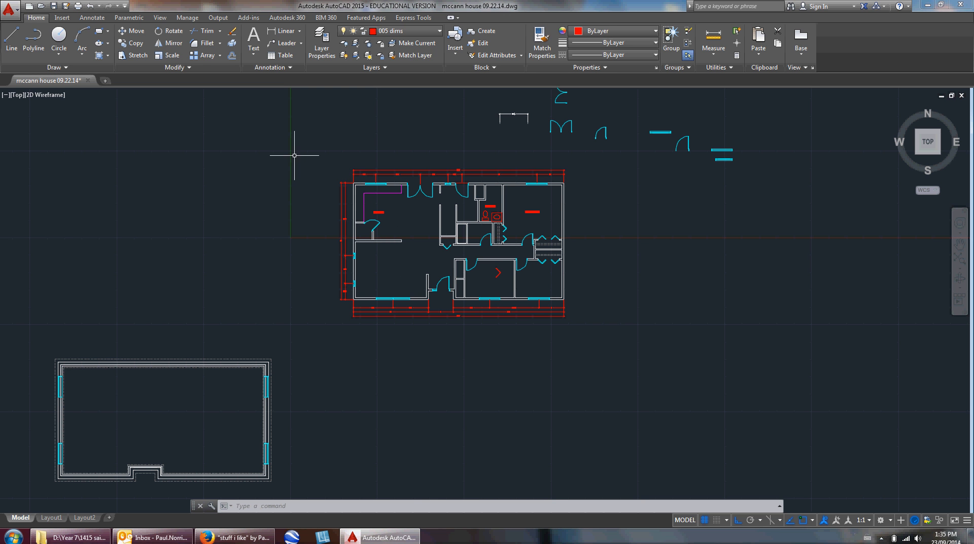
Turn off the 005 dims layer from the layer dropdown
{"action": "left_click", "coordinate": [438, 31]}
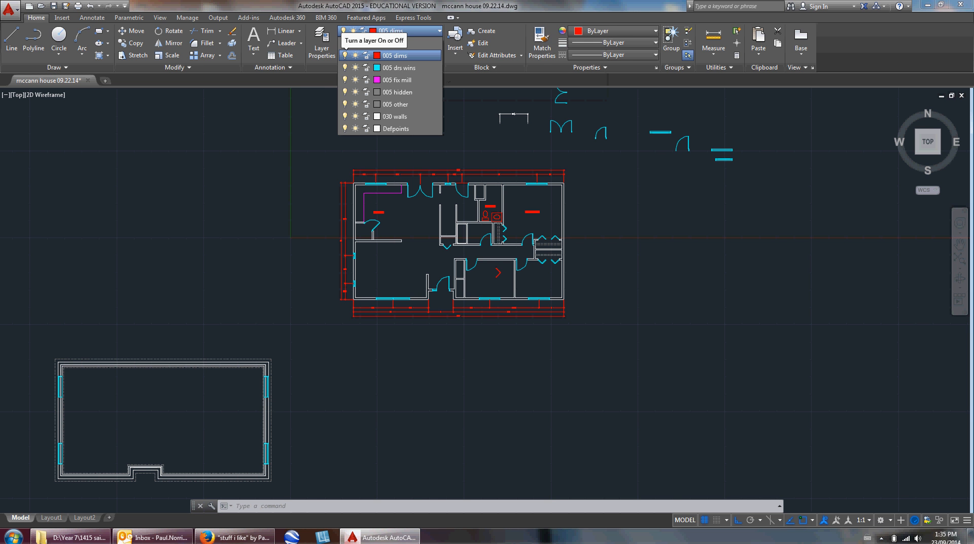
{"action": "left_click", "coordinate": [353, 56]}
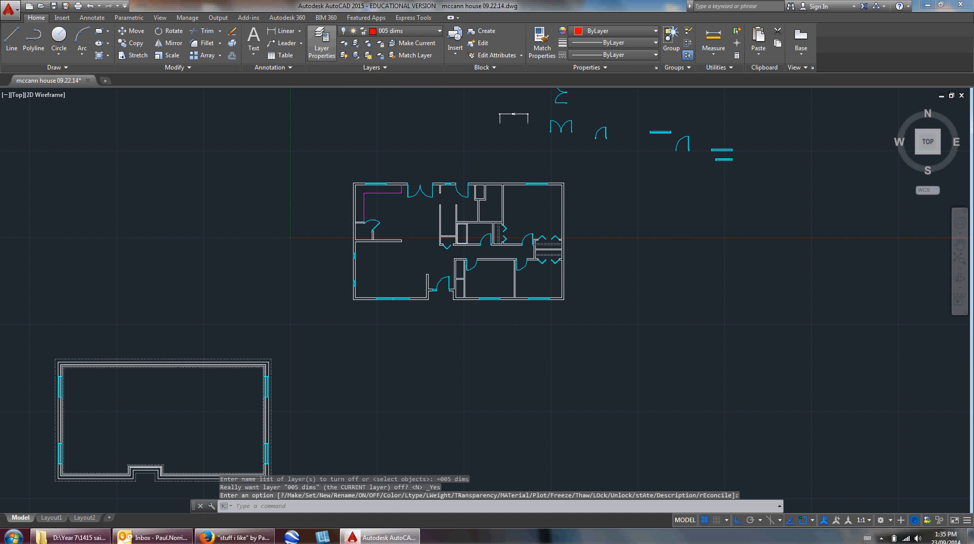
In Layer Properties switch off the fix mill, other and drs wins layers, leaving only walls visible
{"action": "left_click", "coordinate": [321, 43]}
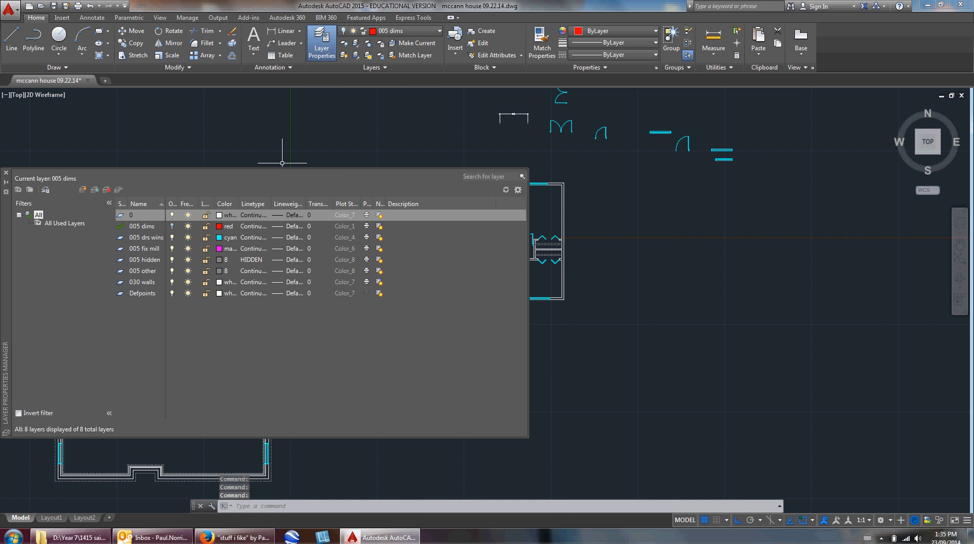
{"action": "mouse_move", "coordinate": [197, 162]}
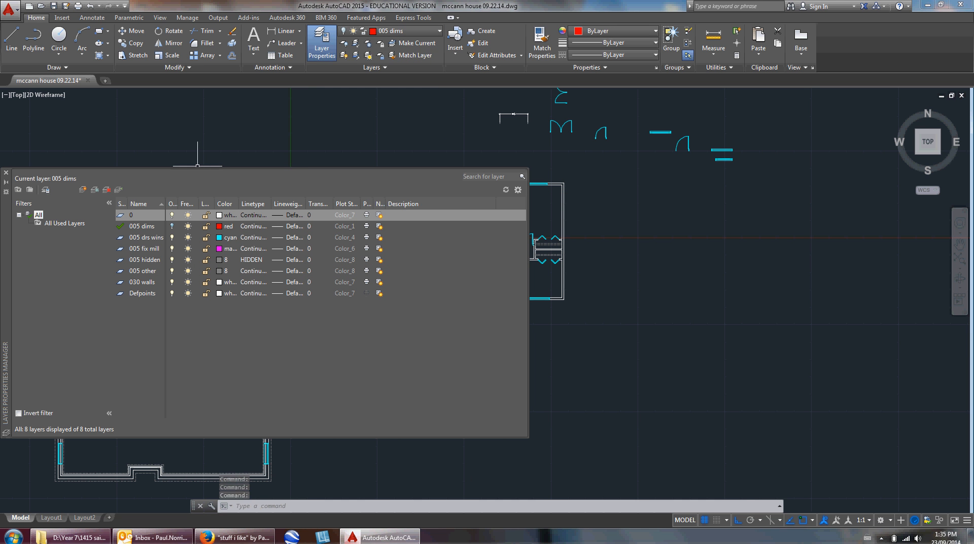
{"action": "left_click", "coordinate": [143, 248]}
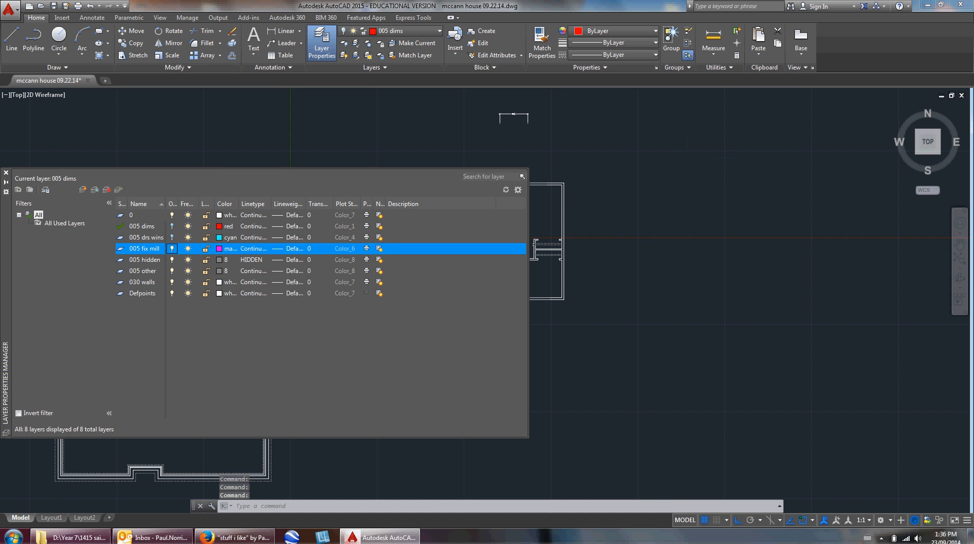
{"action": "left_click", "coordinate": [143, 270]}
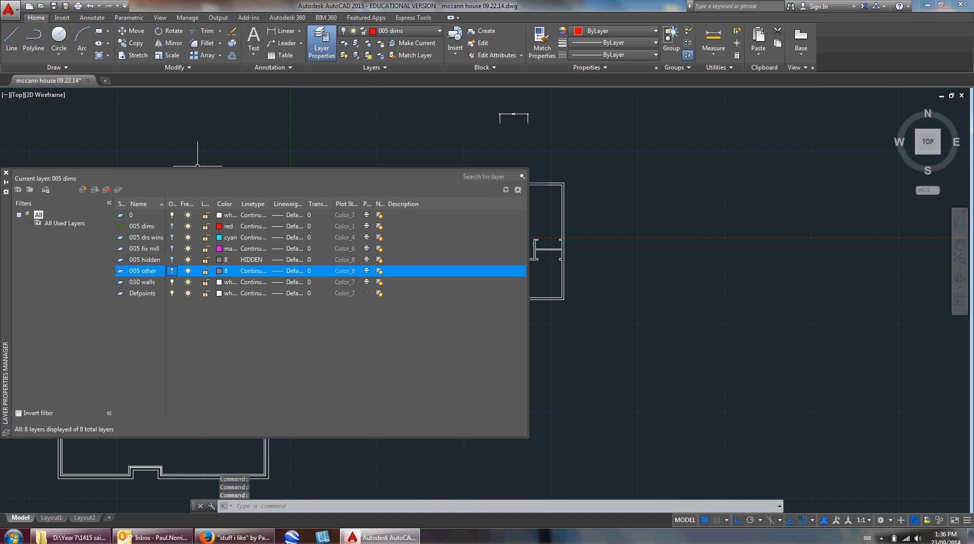
{"action": "left_click", "coordinate": [142, 281]}
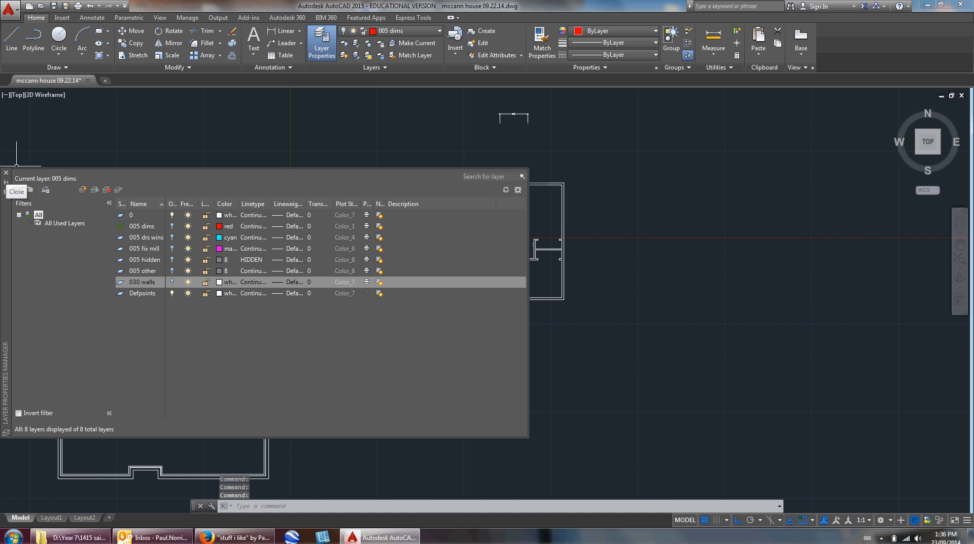
{"action": "left_click", "coordinate": [16, 192]}
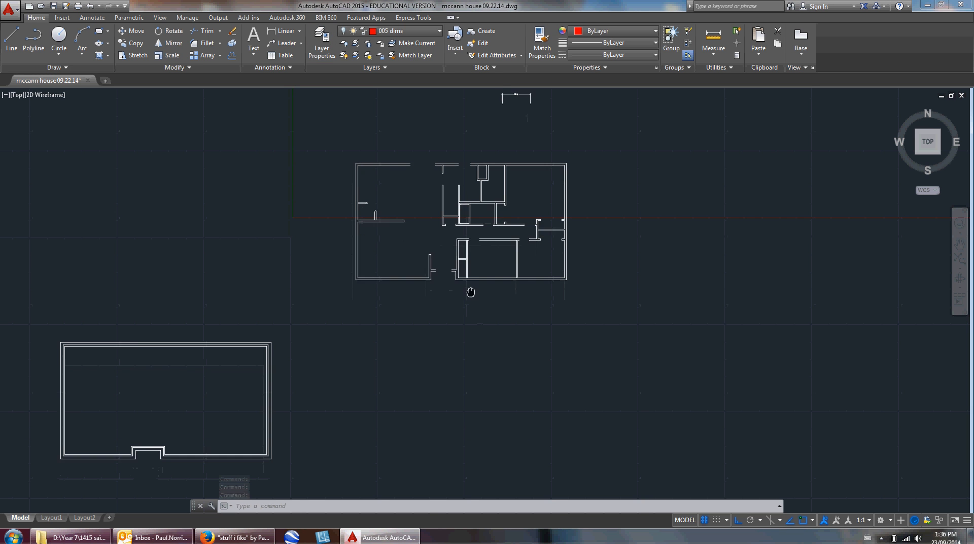
Copy the wall outline downward, turn all layers back on and delete the copy's interior walls
{"action": "type", "text": "CO"}
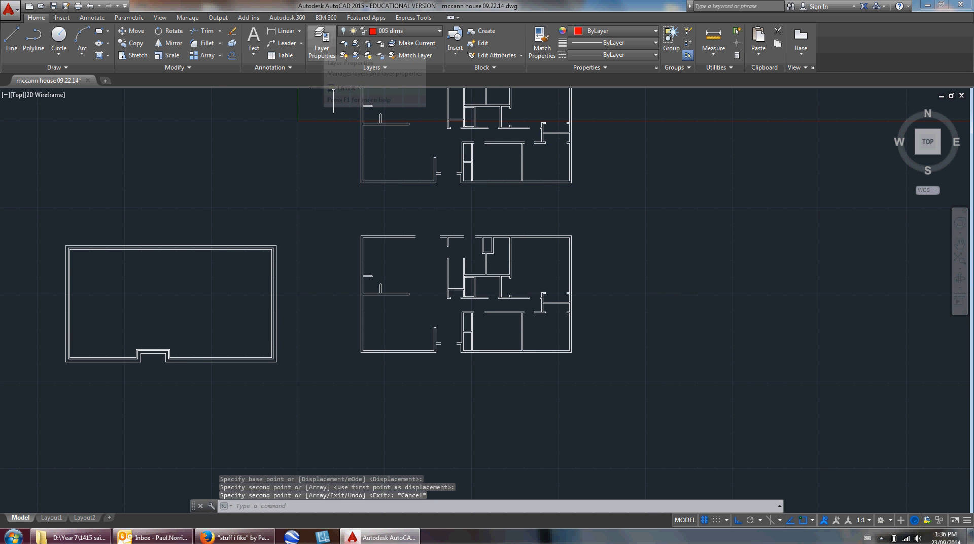
{"action": "left_click", "coordinate": [322, 44]}
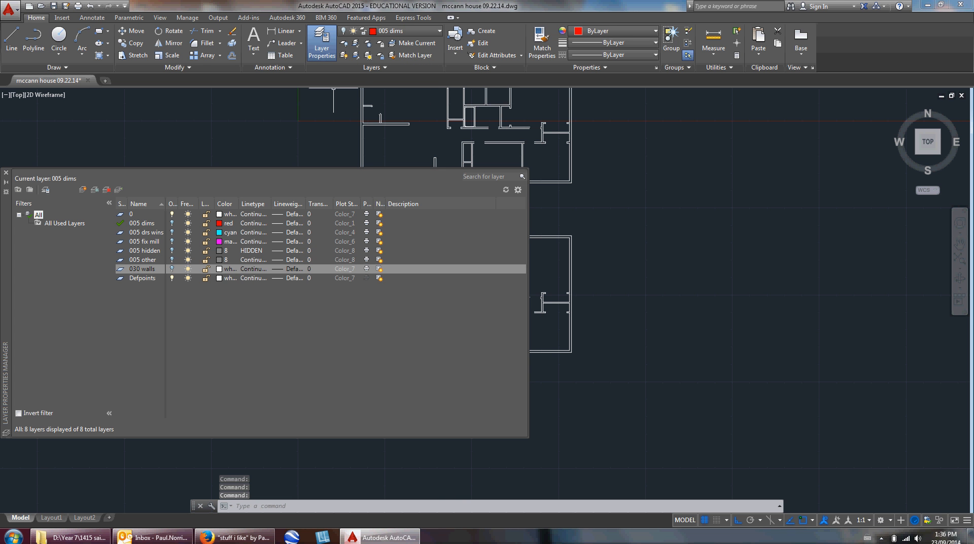
{"action": "left_click", "coordinate": [143, 241]}
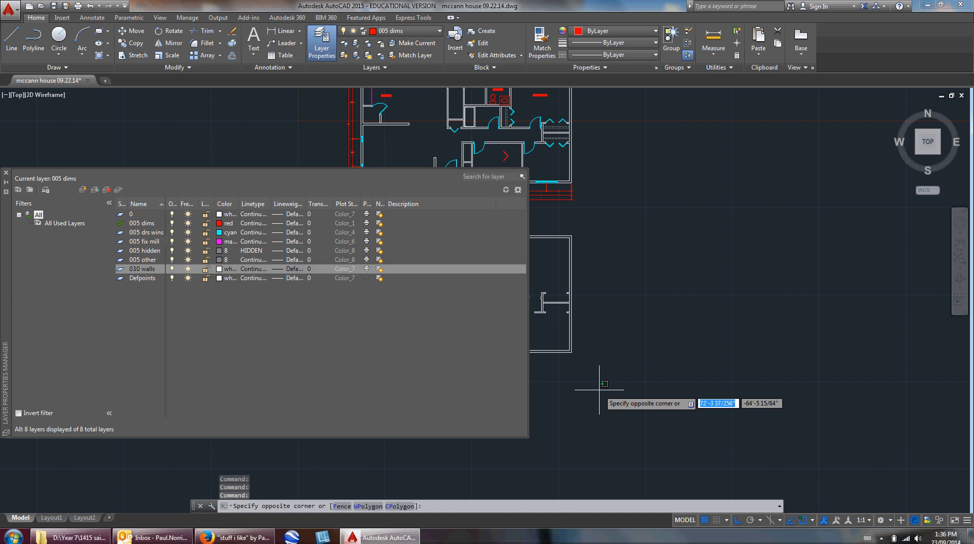
{"action": "key", "text": "Escape"}
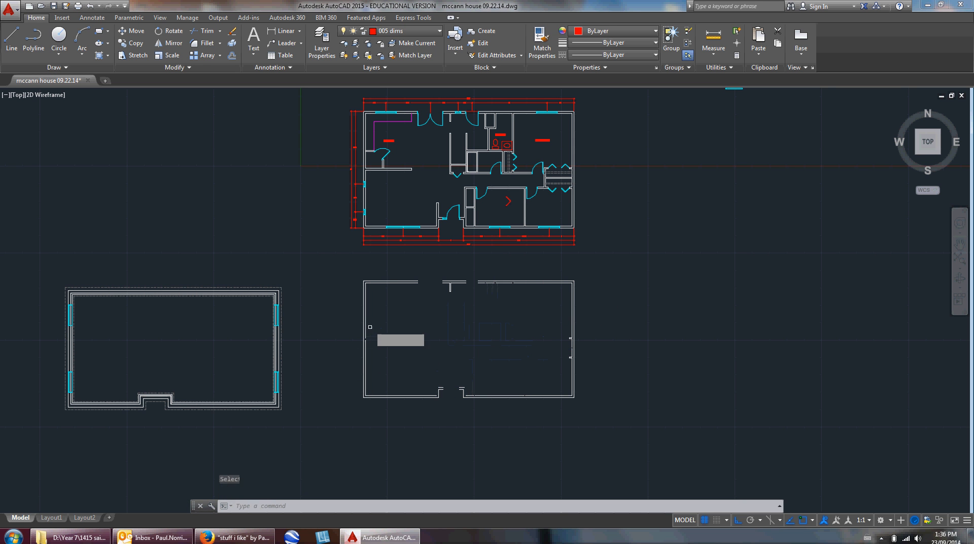
Erase the short stray line segments at the foundation rectangle's corners
{"action": "left_click", "coordinate": [401, 339]}
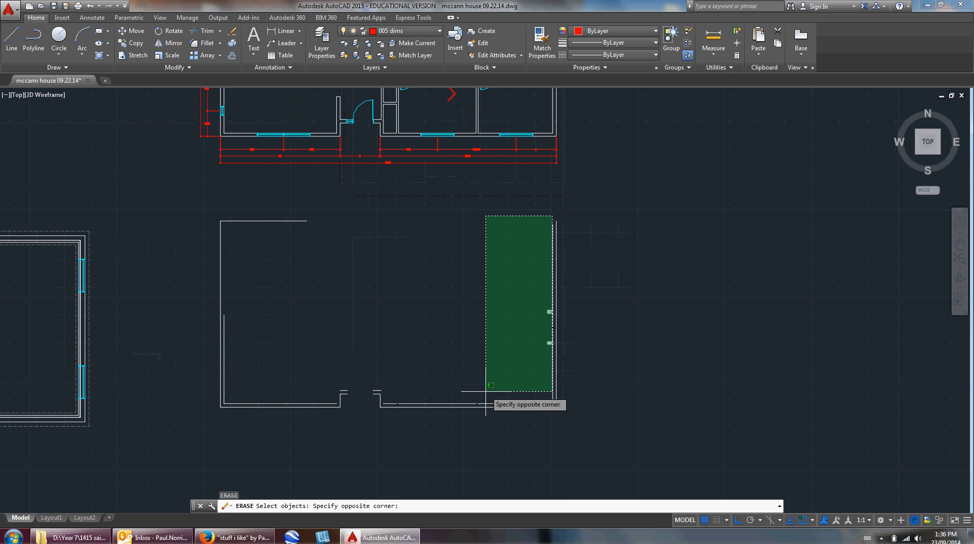
{"action": "mouse_move", "coordinate": [601, 392]}
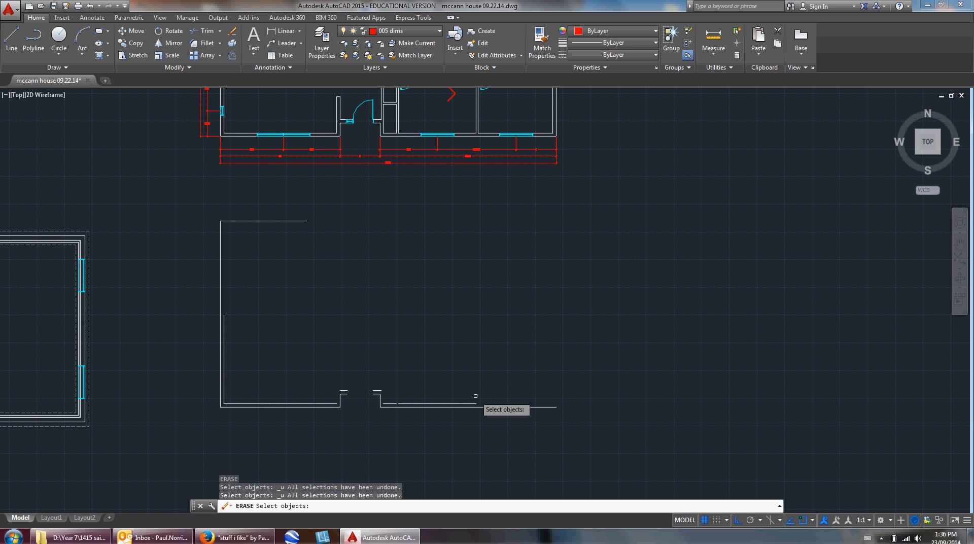
{"action": "key", "text": "Escape"}
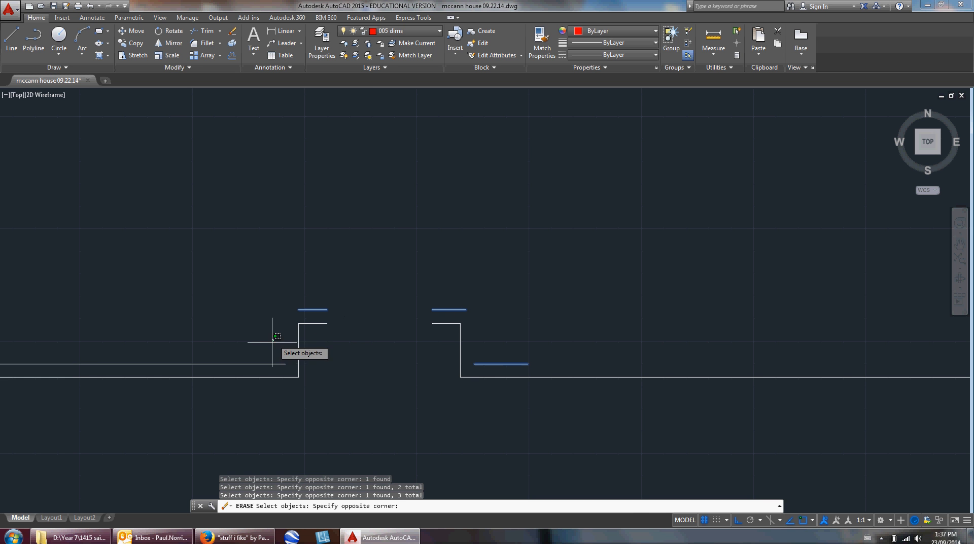
{"action": "key", "text": "Escape"}
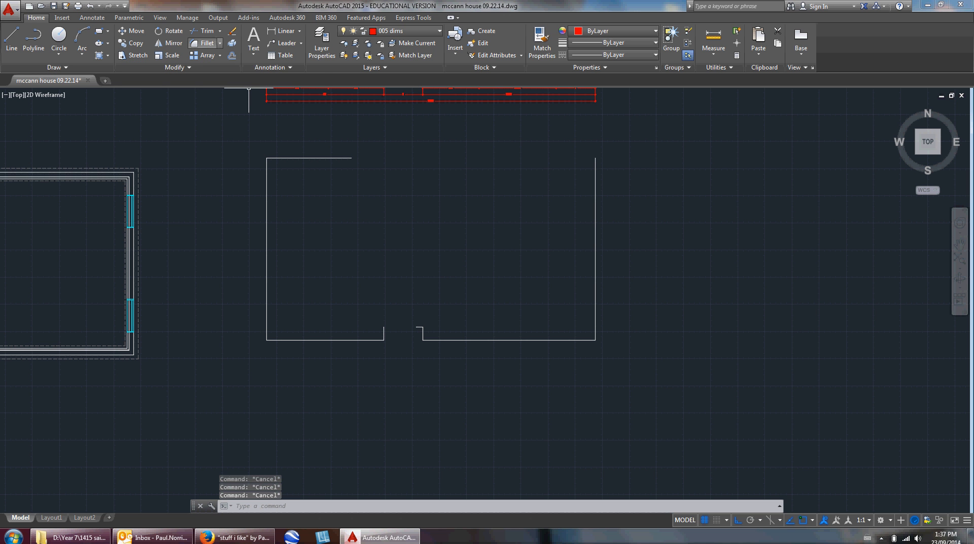
Fillet adjacent foundation lines with radius 0 to close every corner and the bottom notch
{"action": "left_click", "coordinate": [206, 42]}
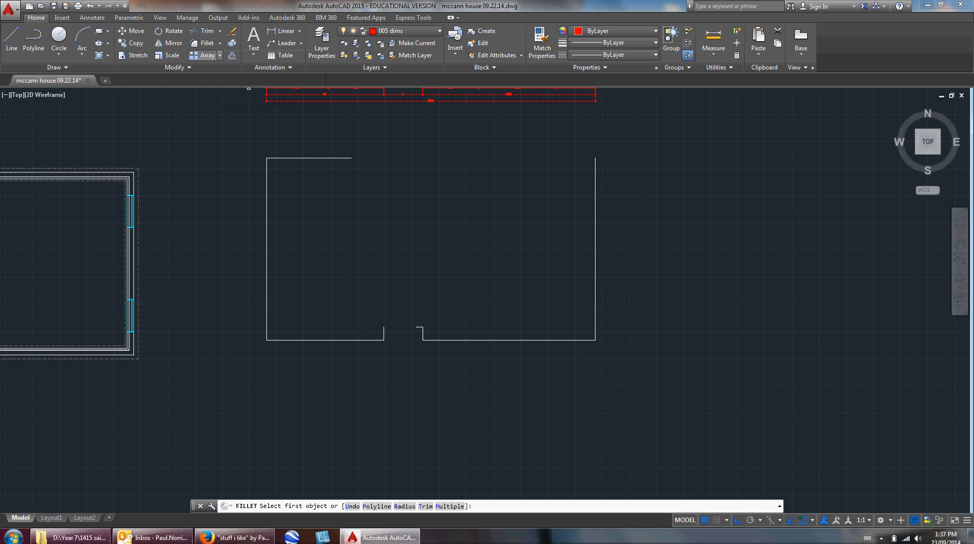
{"action": "left_click", "coordinate": [308, 158]}
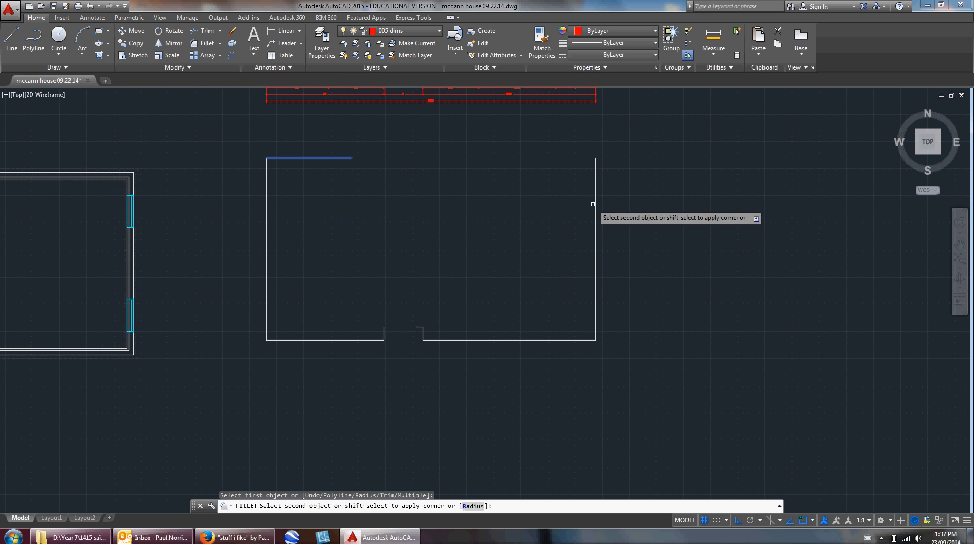
{"action": "key", "text": "Escape"}
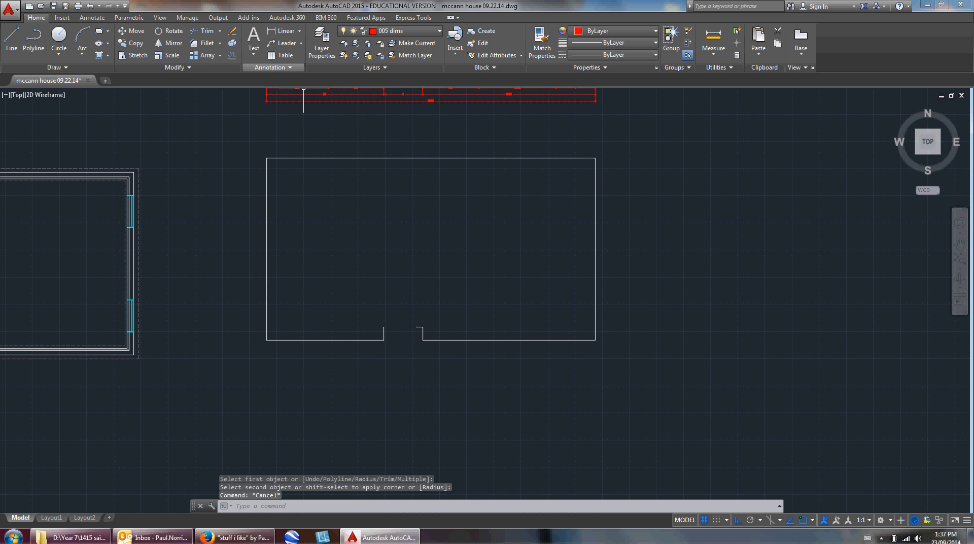
{"action": "left_click", "coordinate": [206, 30]}
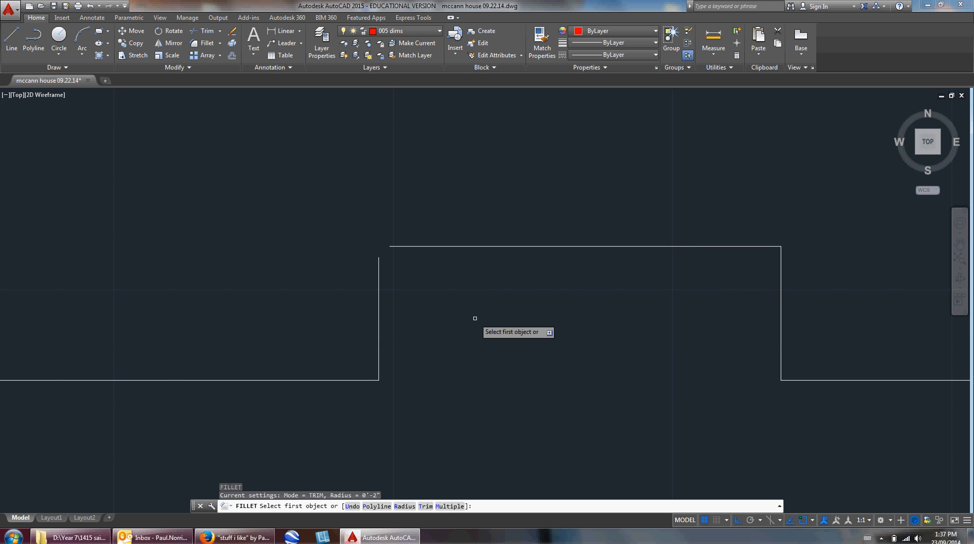
{"action": "mouse_move", "coordinate": [439, 457]}
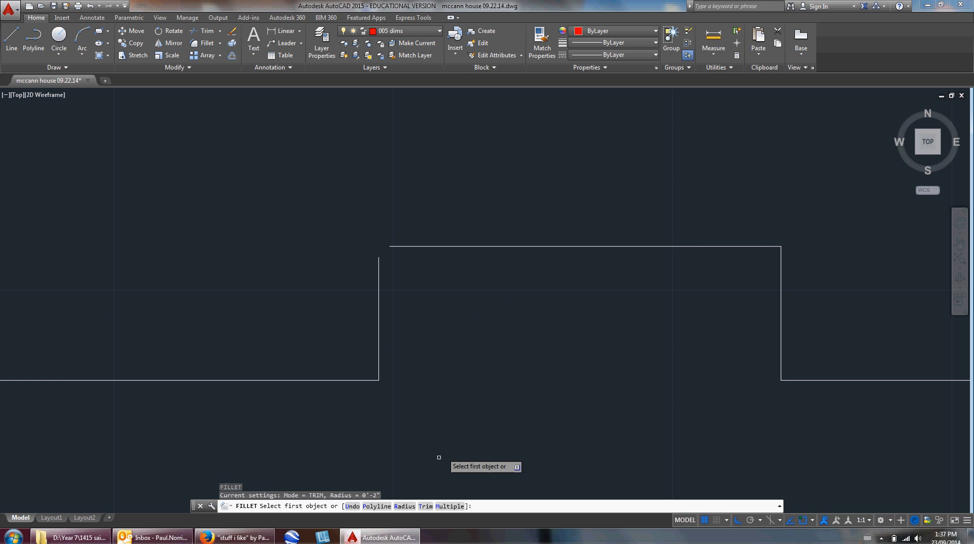
{"action": "type", "text": "r"}
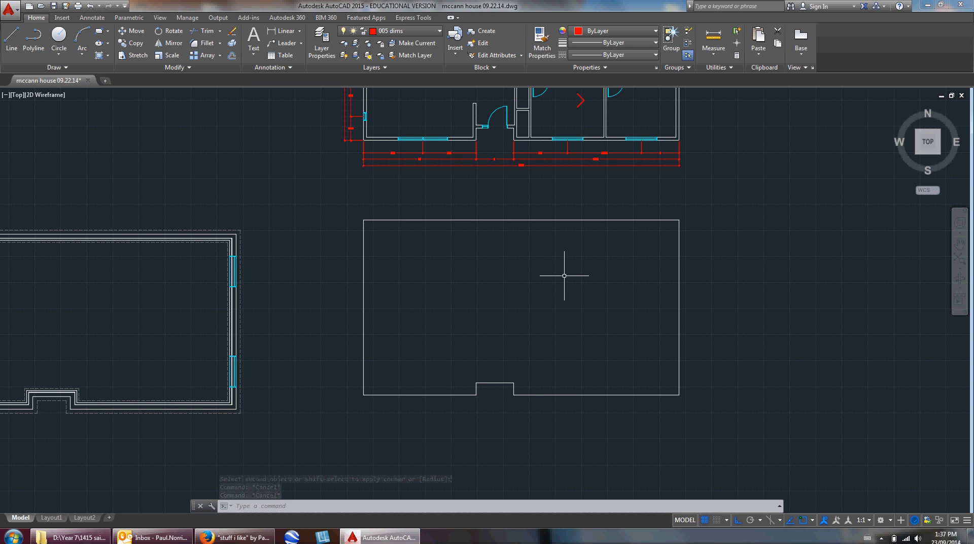
{"action": "key", "text": "Escape"}
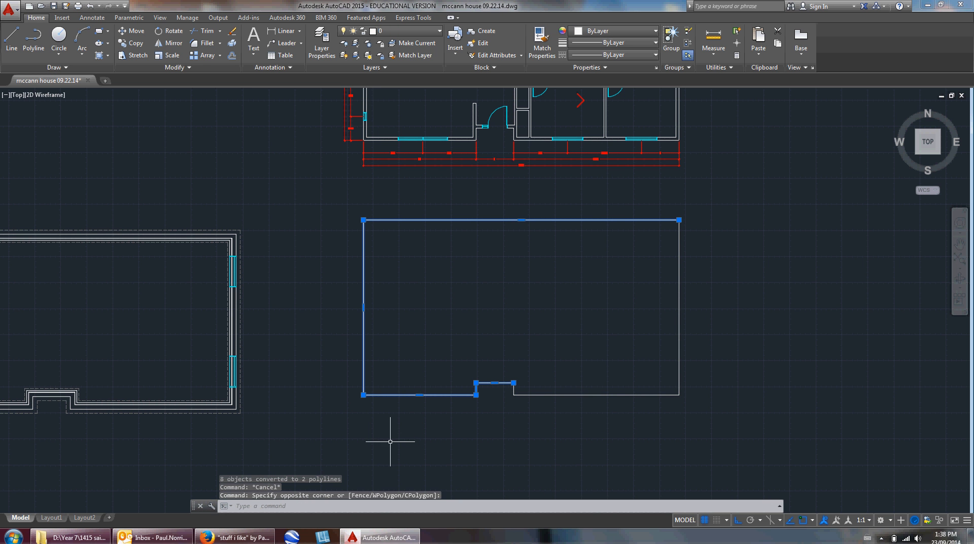
{"action": "mouse_move", "coordinate": [679, 363]}
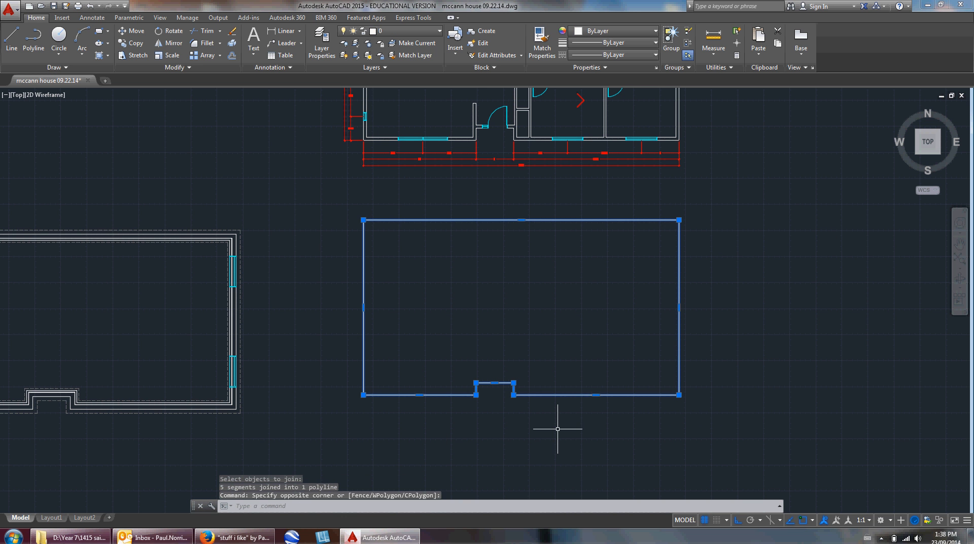
Join the foundation segments into one closed polyline with PEDIT Join
{"action": "key", "text": "Escape"}
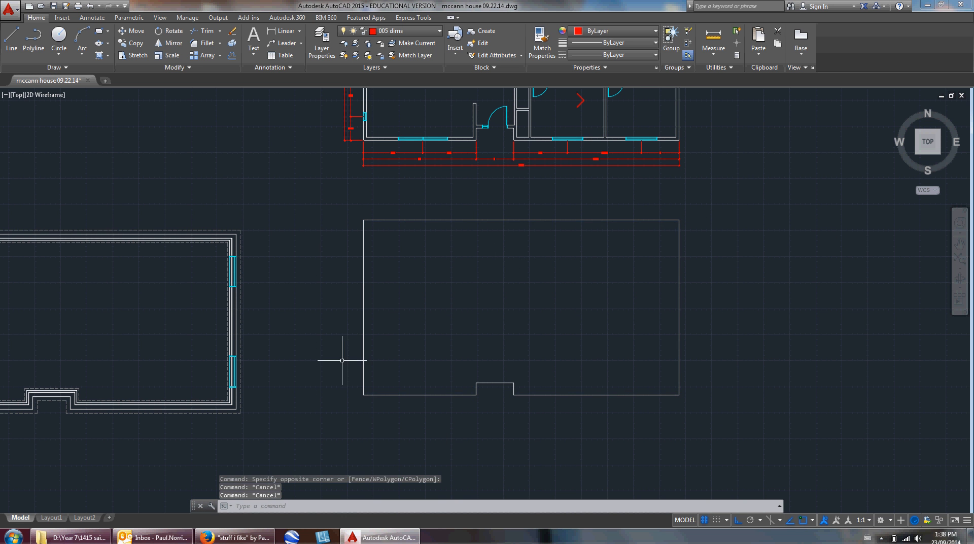
Offset the foundation polyline inward twice to give the basement wall its thickness
{"action": "left_click", "coordinate": [530, 395]}
{"action": "type", "text": "o"}
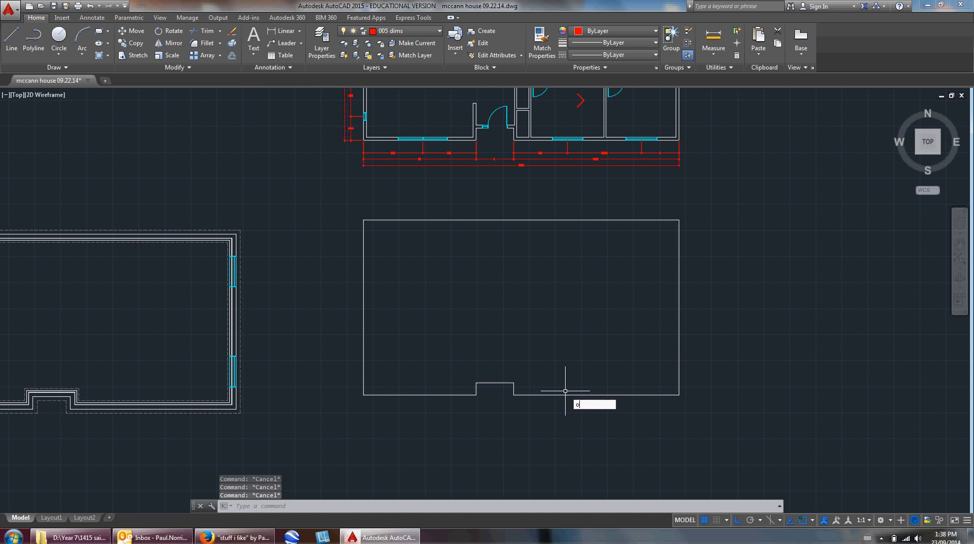
{"action": "key", "text": "Return"}
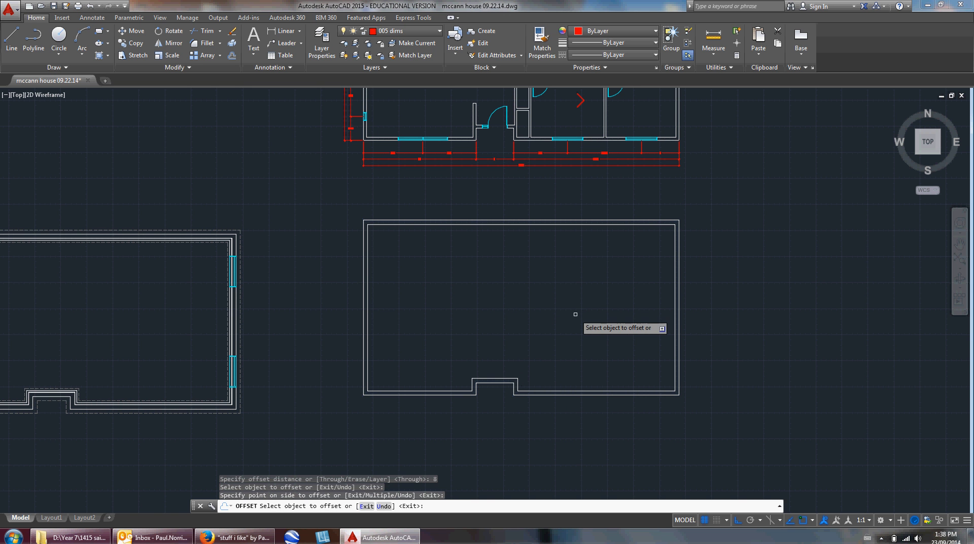
{"action": "key", "text": "Escape"}
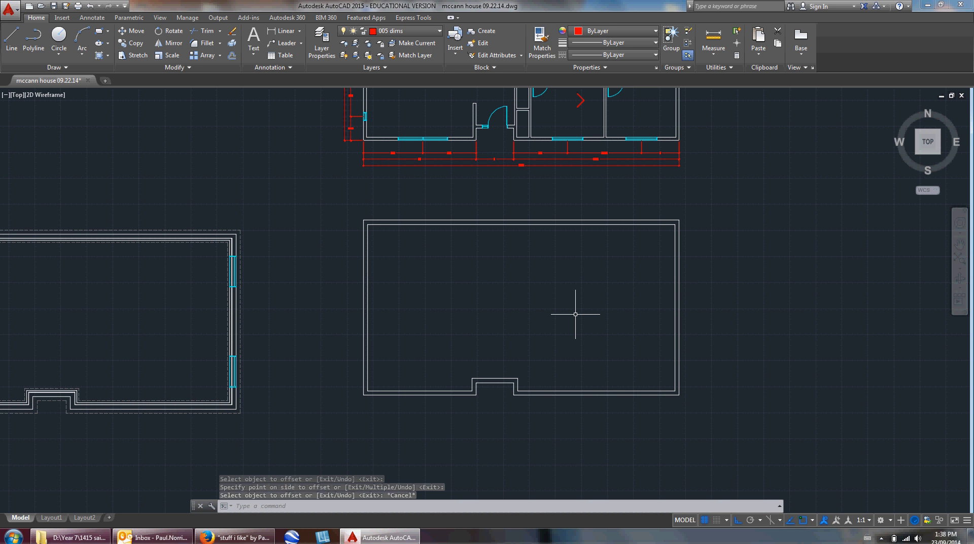
{"action": "key", "text": "Escape"}
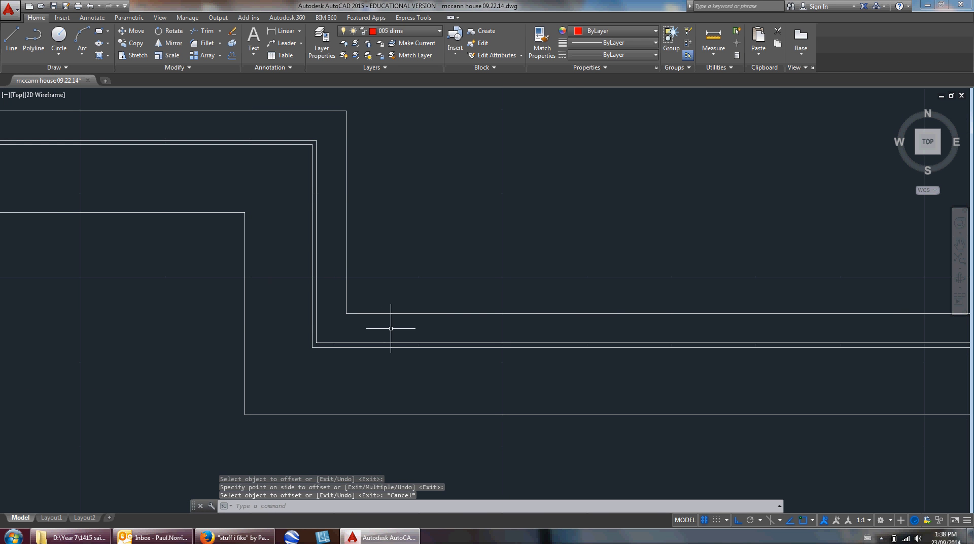
{"action": "mouse_move", "coordinate": [384, 331]}
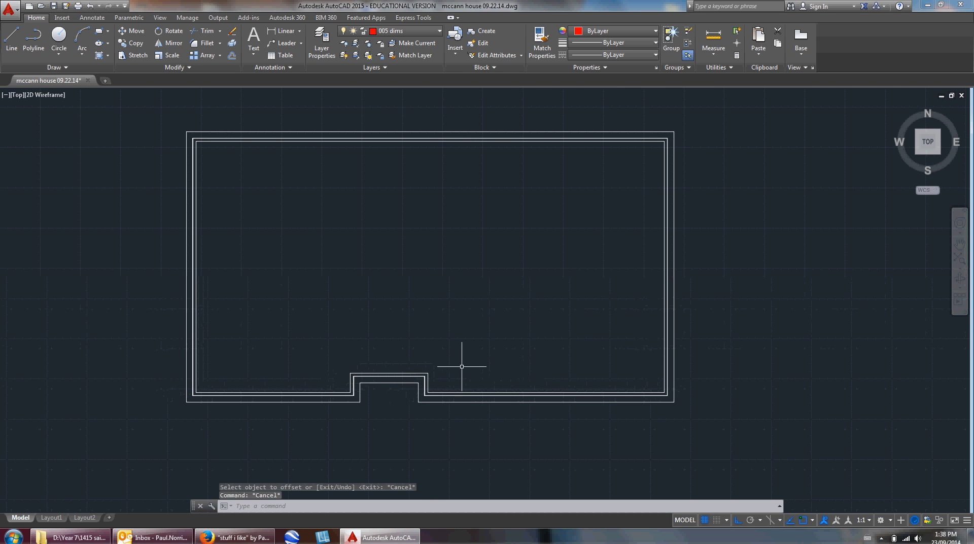
{"action": "mouse_move", "coordinate": [575, 405]}
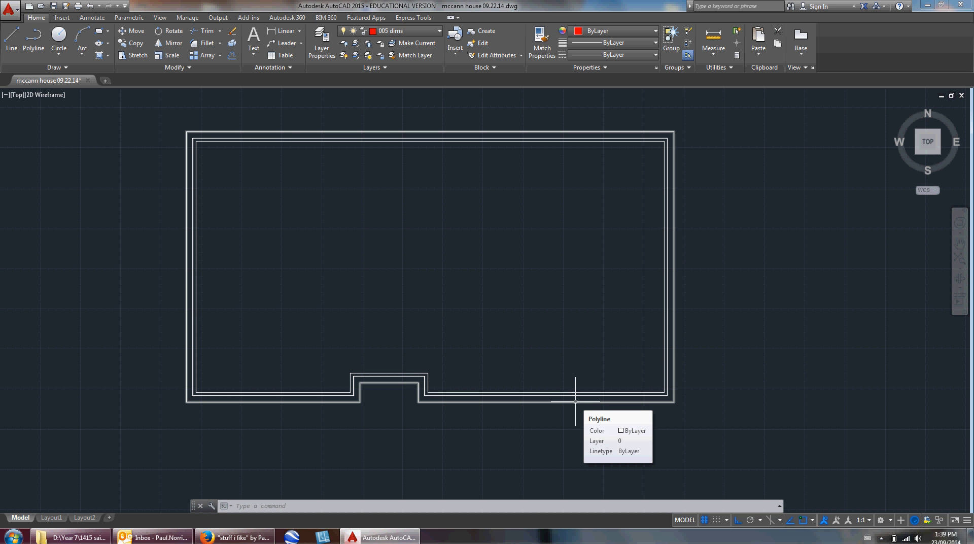
On layer 005 hidden, draw the dashed footing rectangle around the basement and erase the helper line
{"action": "key", "text": "Escape"}
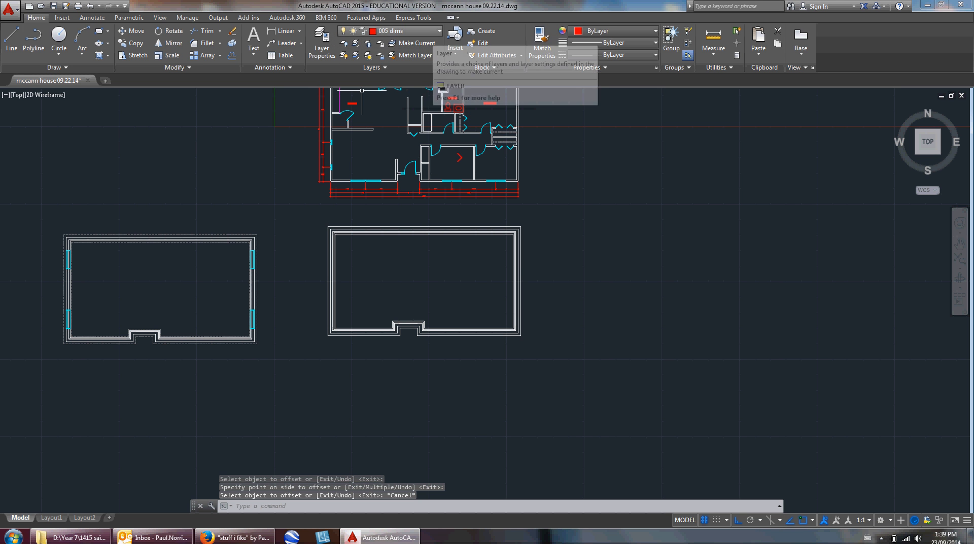
{"action": "left_click", "coordinate": [438, 32]}
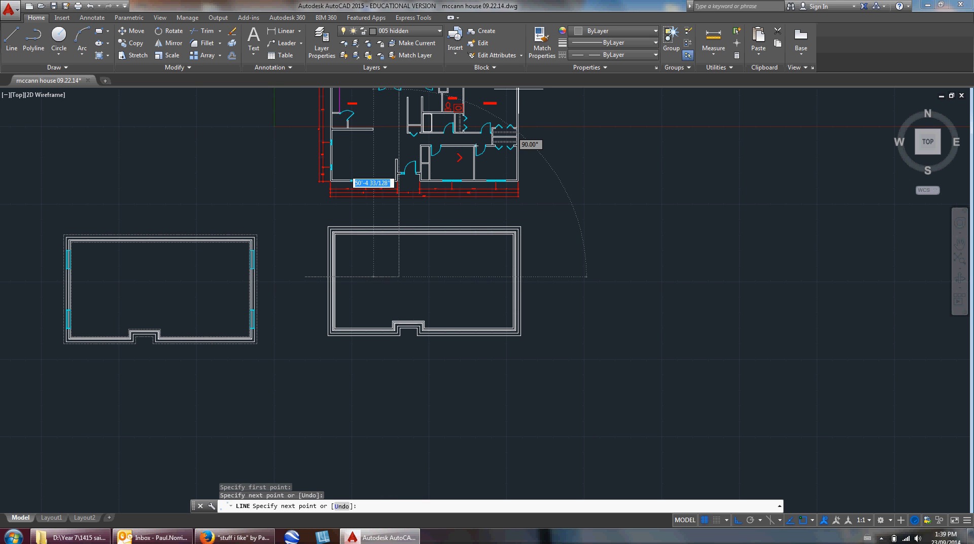
{"action": "left_click", "coordinate": [541, 43]}
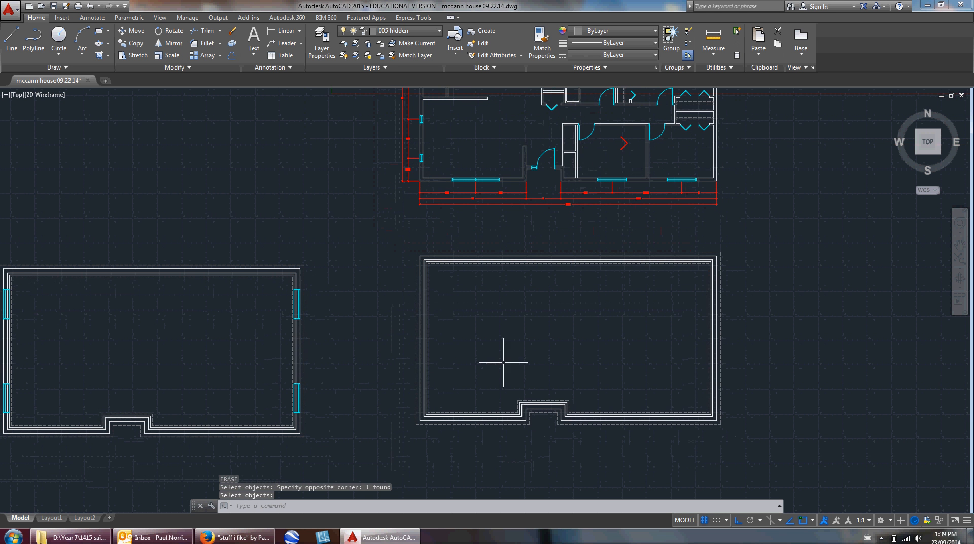
{"action": "key", "text": "Escape"}
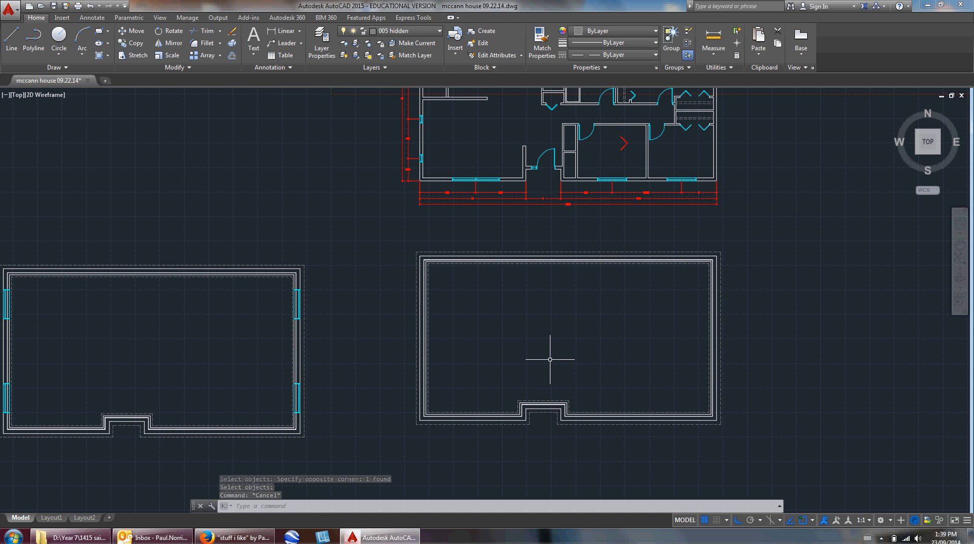
{"action": "key", "text": "Escape"}
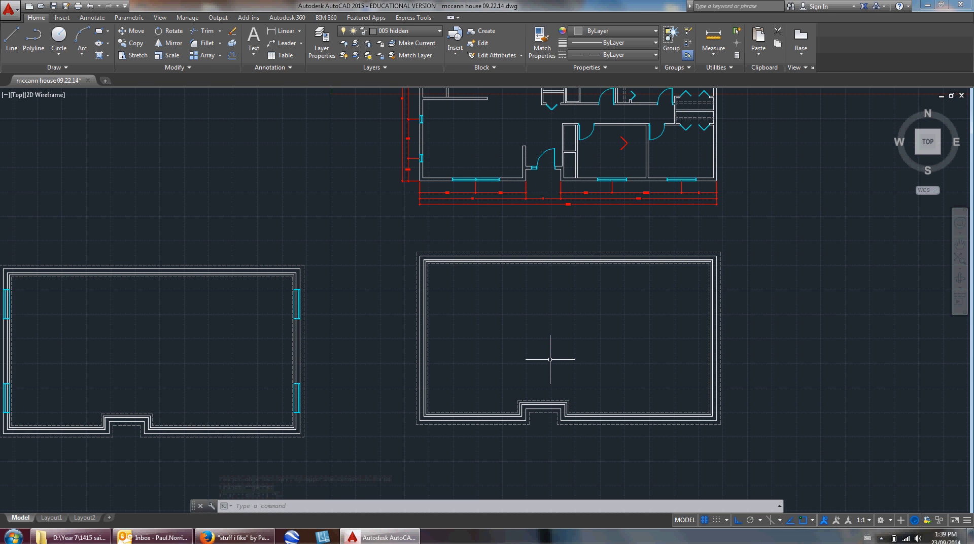
{"action": "mouse_move", "coordinate": [541, 304]}
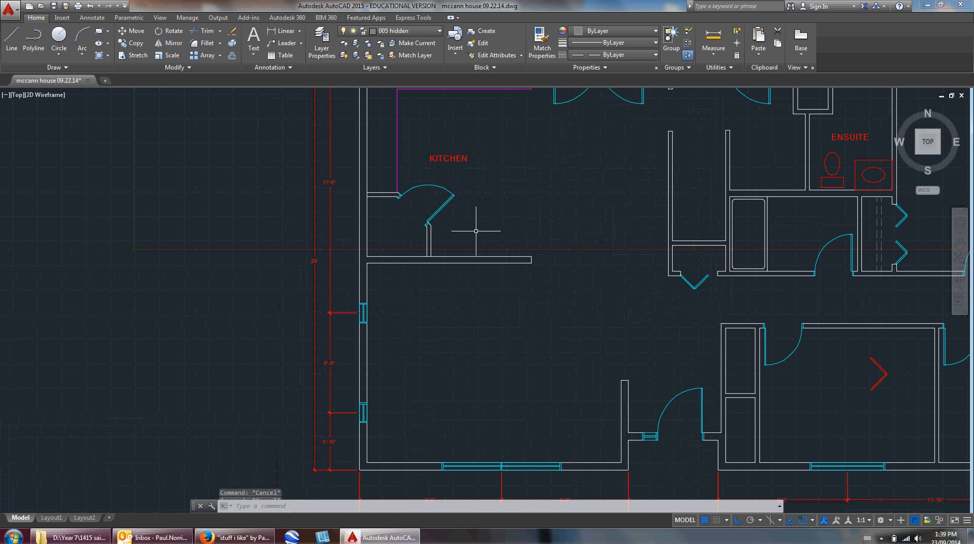
{"action": "mouse_move", "coordinate": [252, 41]}
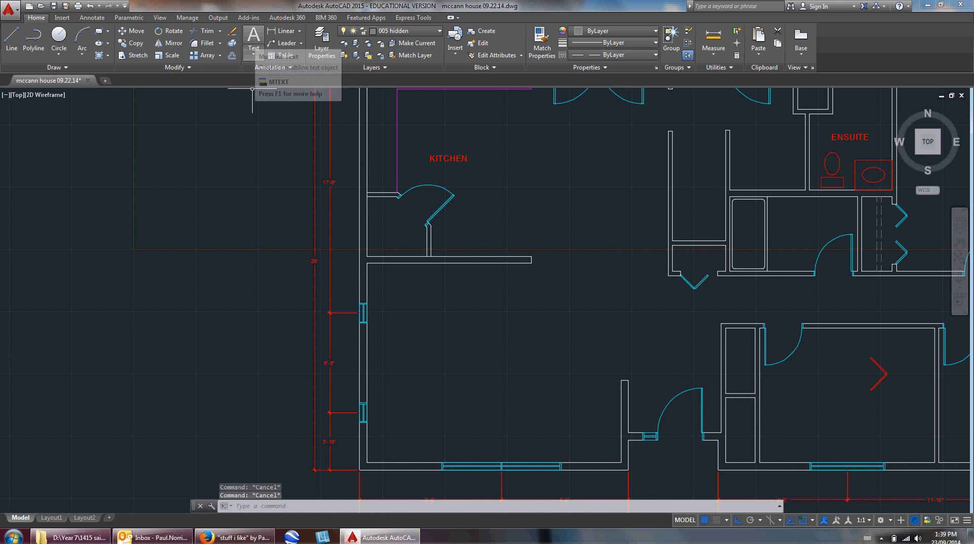
{"action": "mouse_move", "coordinate": [252, 41]}
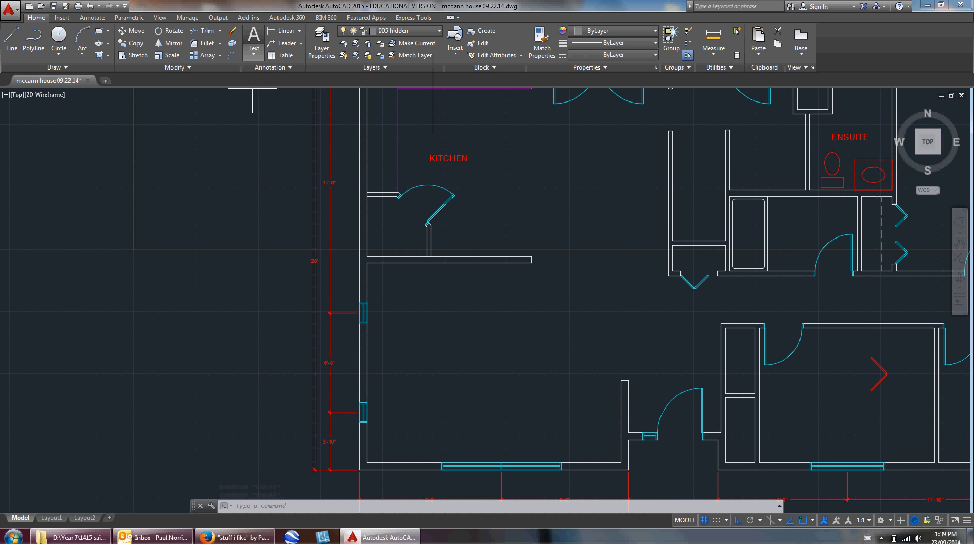
Place an MTEXT label reading LIVING inside the living room
{"action": "left_click", "coordinate": [253, 38]}
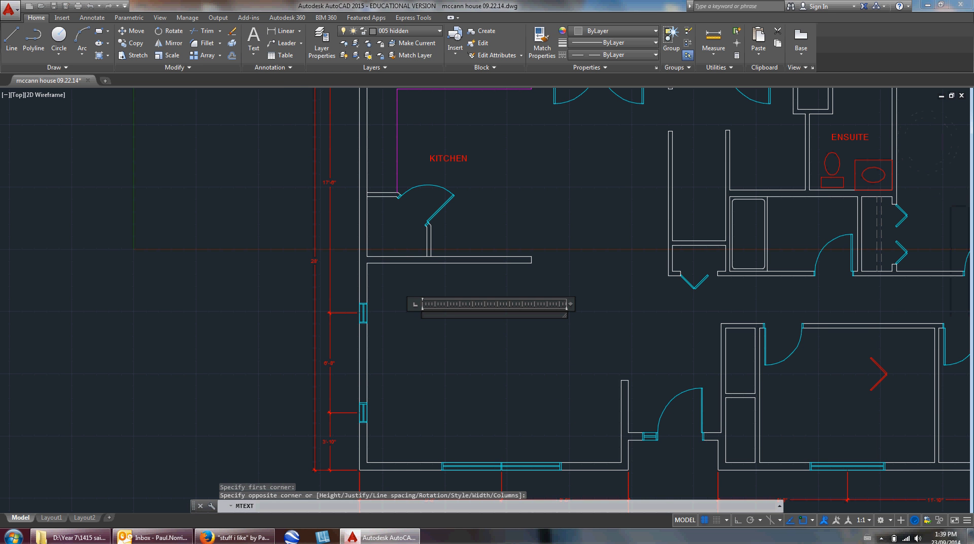
{"action": "left_click", "coordinate": [494, 314]}
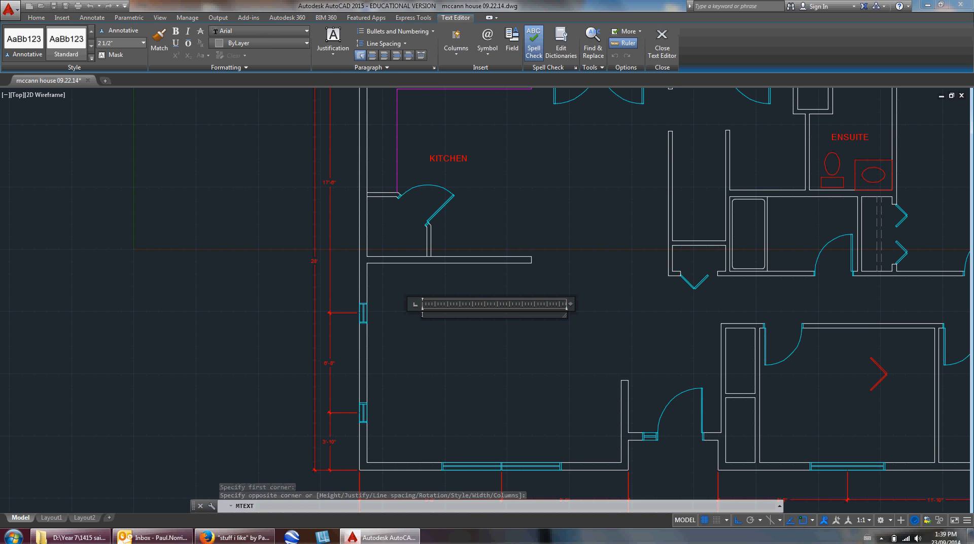
{"action": "type", "text": "LIVING"}
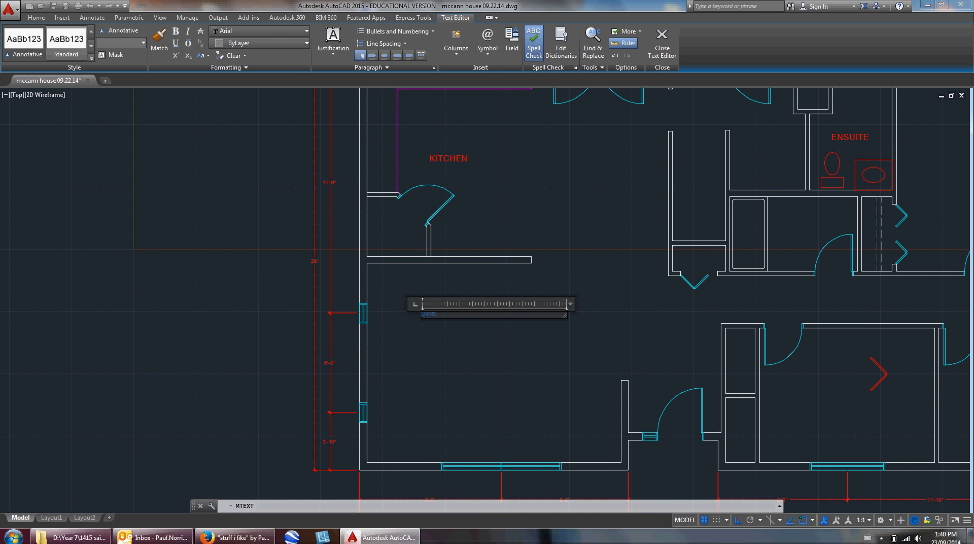
{"action": "type", "text": "2 1/2\""}
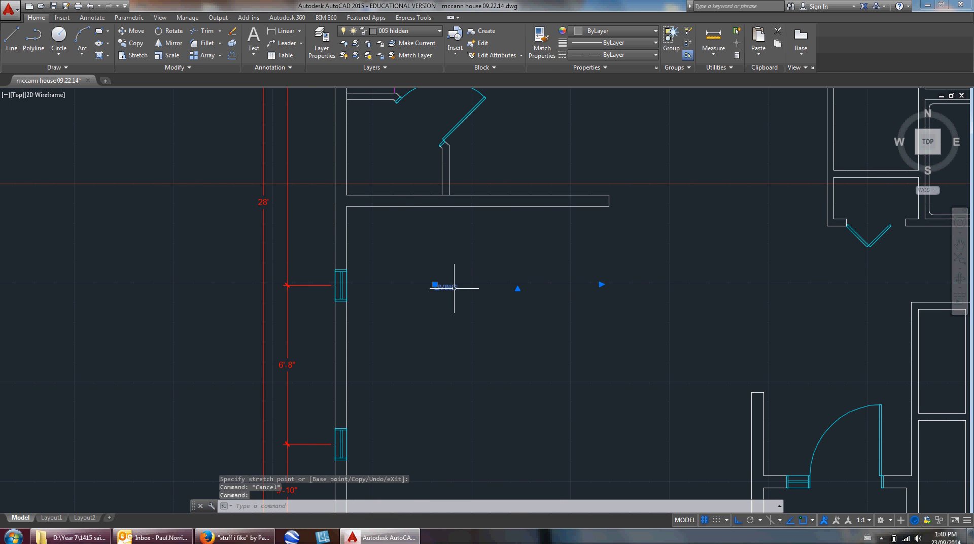
Edit the LIVING label and set a larger text height for the whole word
{"action": "double_click", "coordinate": [442, 286]}
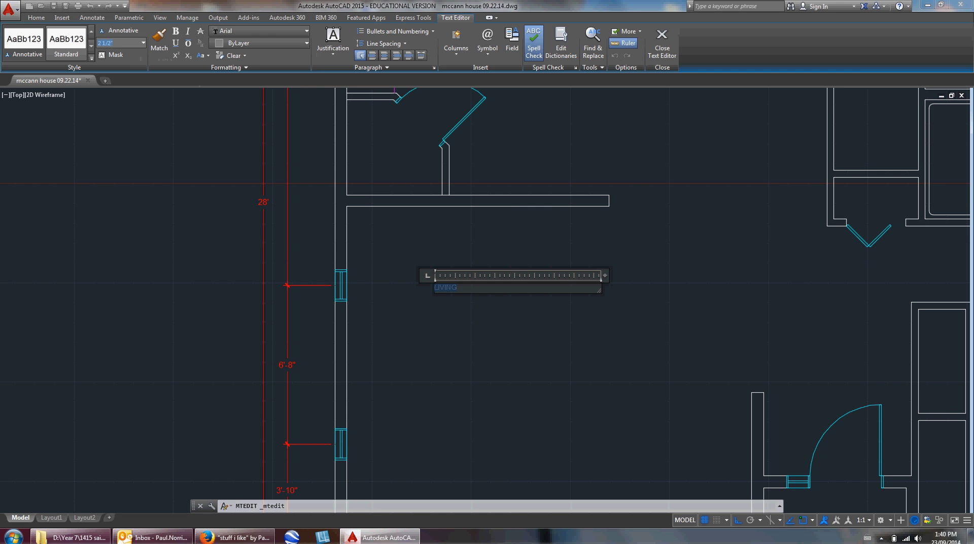
{"action": "triple_click", "coordinate": [117, 43]}
{"action": "type", "text": "5"}
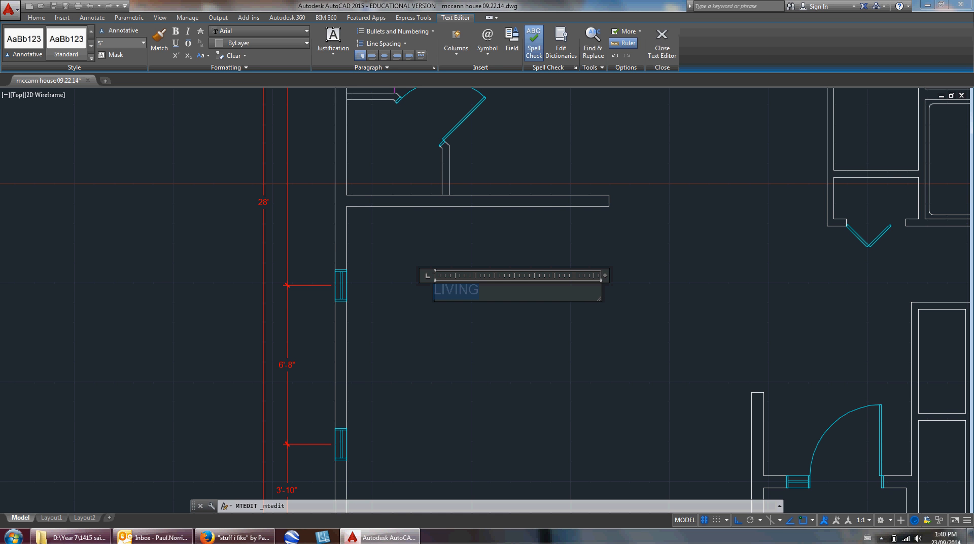
{"action": "left_click", "coordinate": [333, 44]}
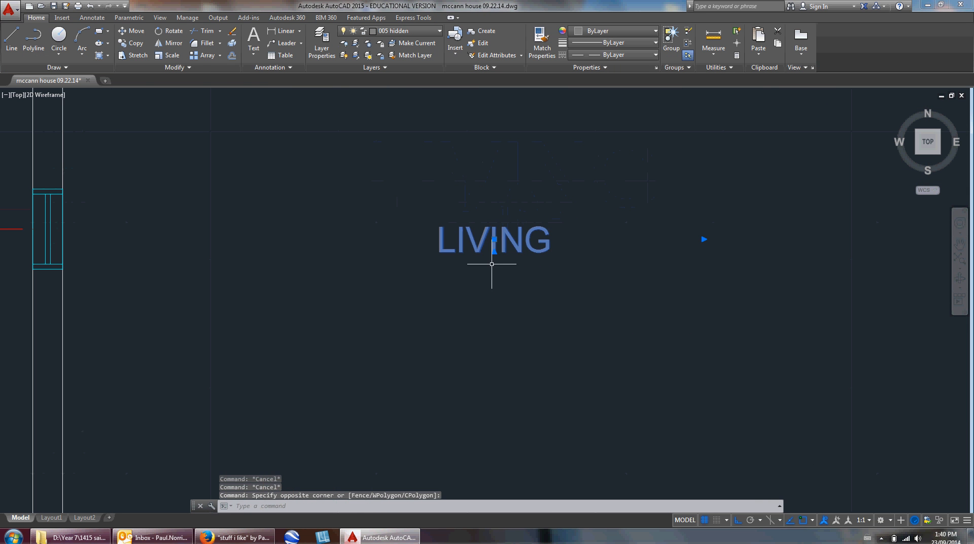
{"action": "mouse_move", "coordinate": [492, 245]}
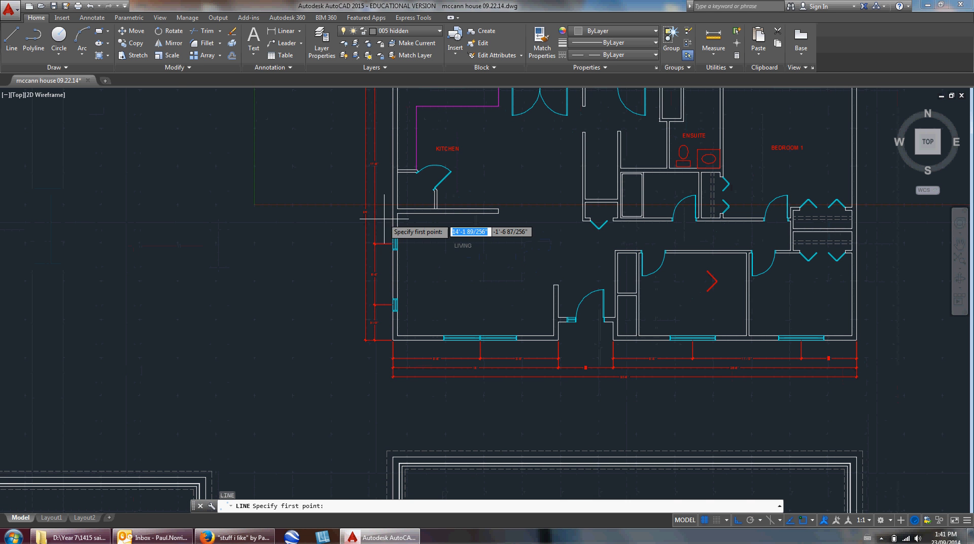
Centre LIVING on a diagonal guide line's midpoint and confirm Midpoint is ticked in OSNAP
{"action": "left_click", "coordinate": [395, 211]}
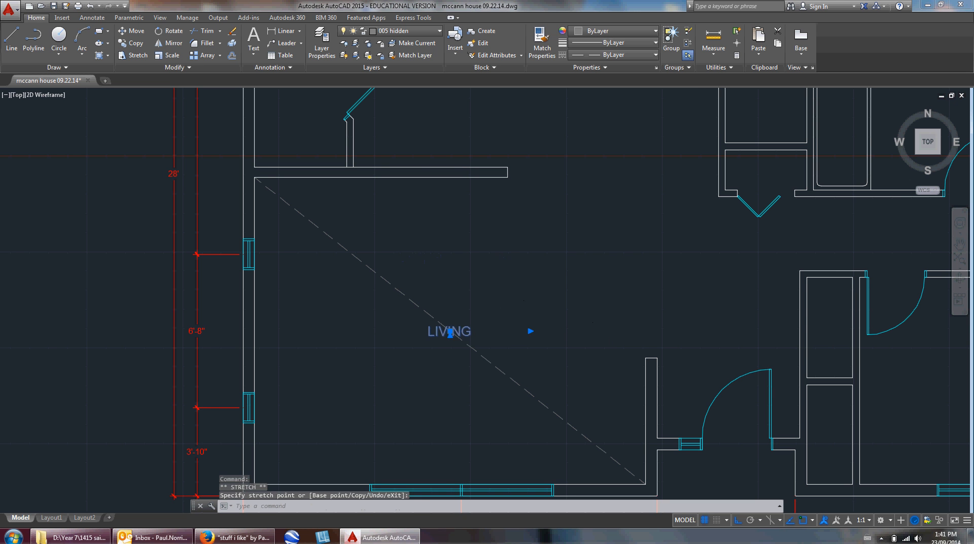
{"action": "key", "text": "Escape"}
{"action": "type", "text": "OSNA"}
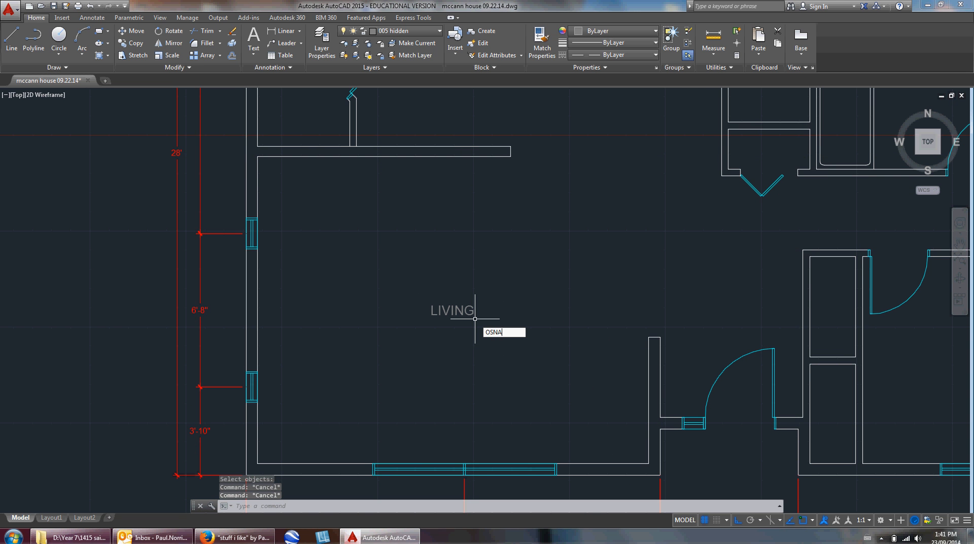
{"action": "key", "text": "Return"}
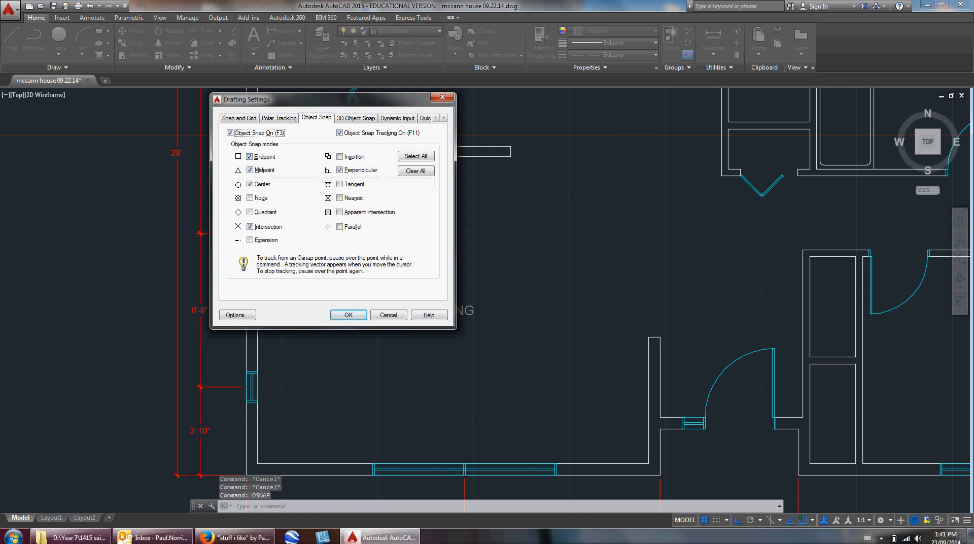
{"action": "mouse_move", "coordinate": [249, 226]}
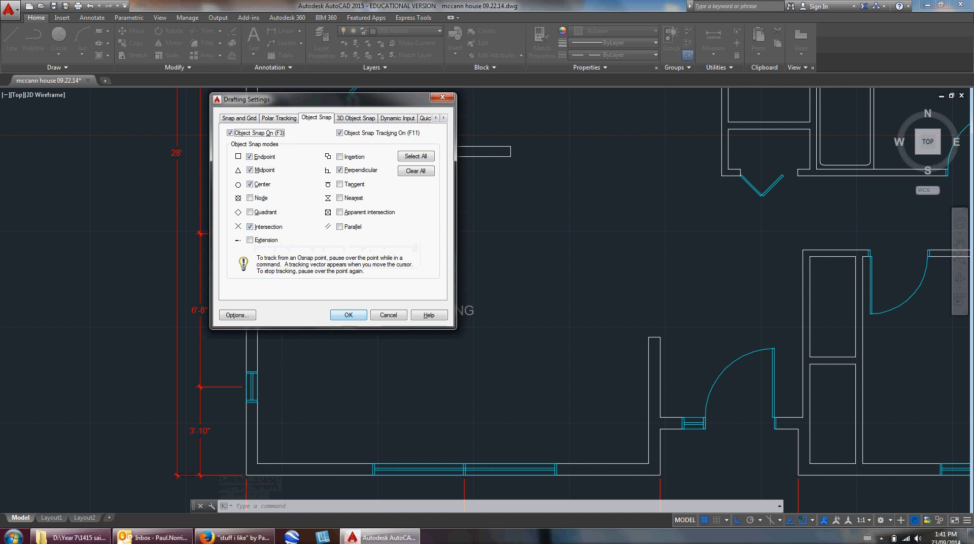
{"action": "left_click", "coordinate": [348, 314]}
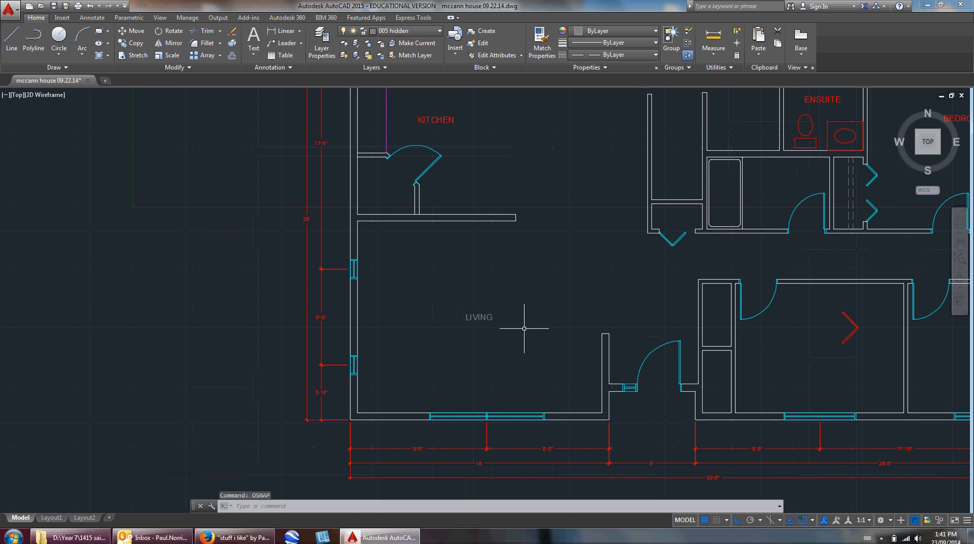
Copy the LIVING label into the lower bedroom and edit the copy to read BEDROOM 1
{"action": "scroll", "scroll_direction": "down", "scroll_amount": 3}
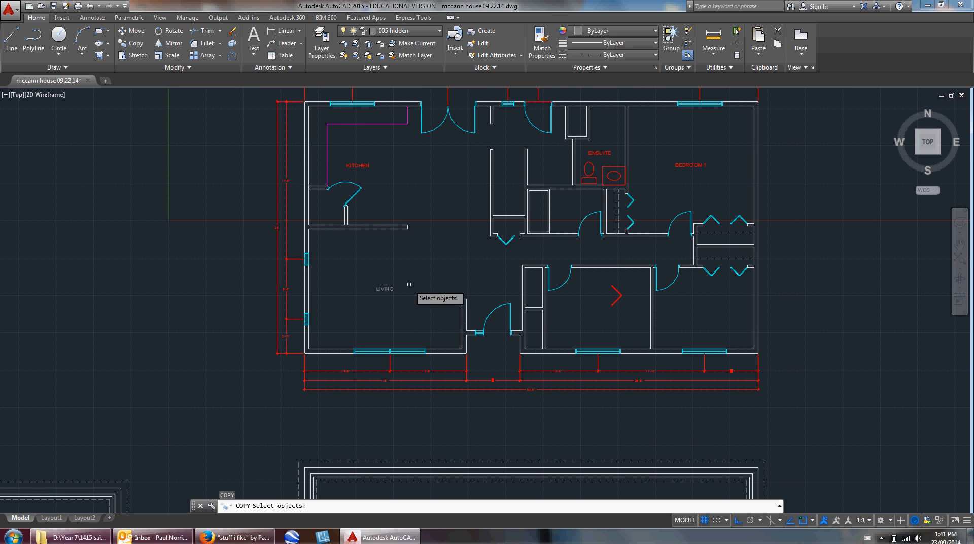
{"action": "key", "text": "Escape"}
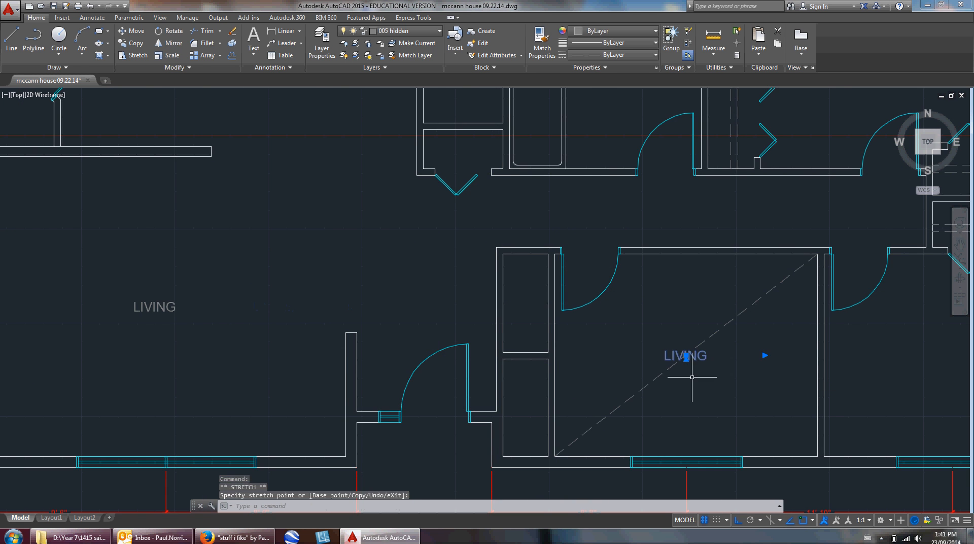
{"action": "double_click", "coordinate": [685, 355]}
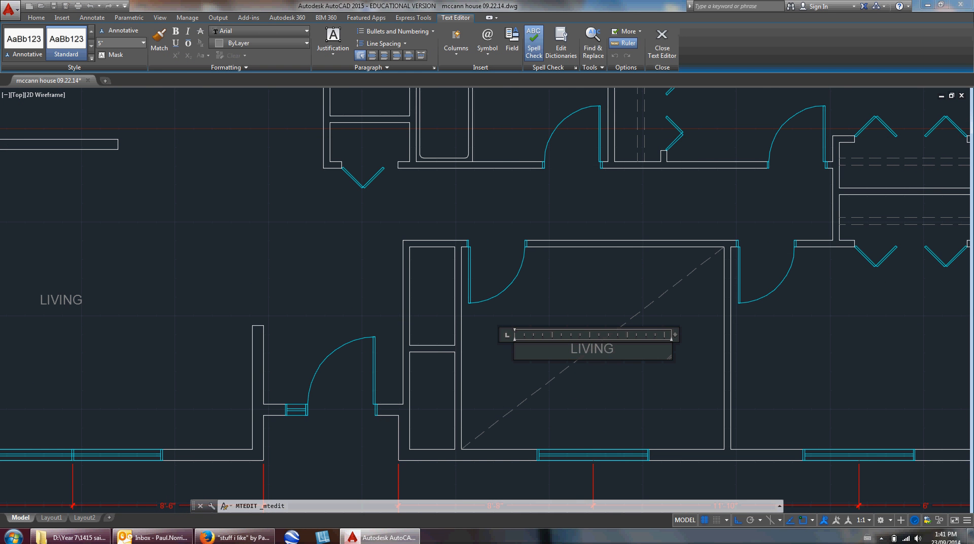
{"action": "type", "text": "BEDROOM 1"}
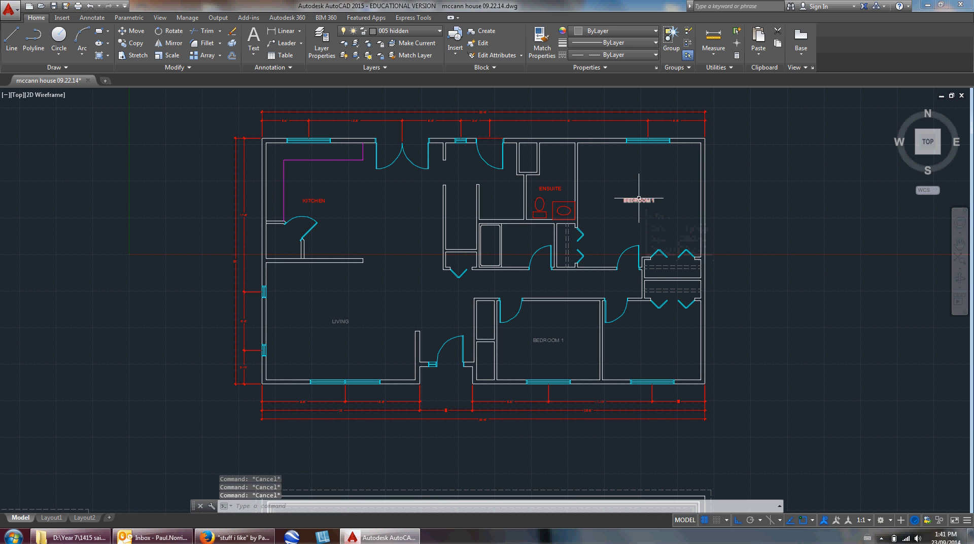
{"action": "left_click", "coordinate": [638, 199]}
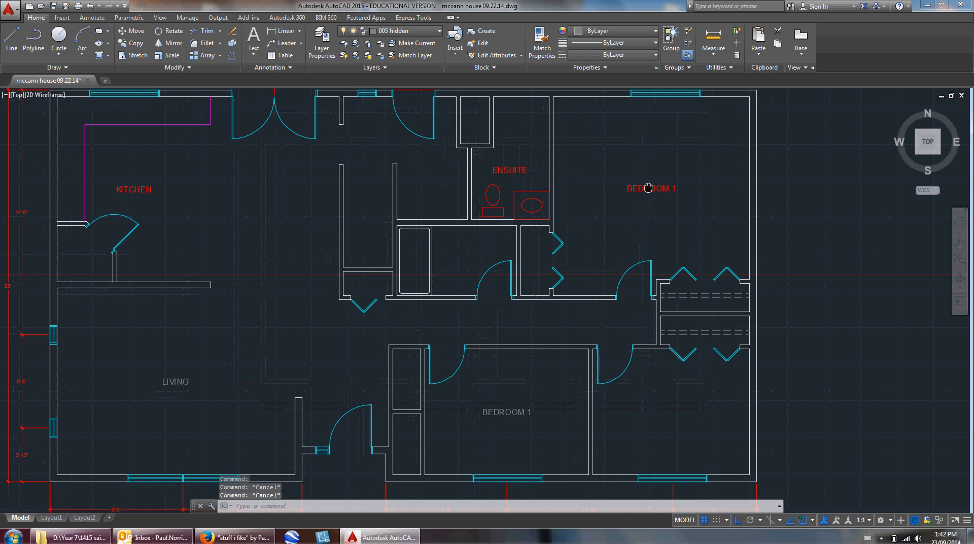
Add a new layer 005 text coloured red via the Layer Properties manager
{"action": "left_click", "coordinate": [652, 189]}
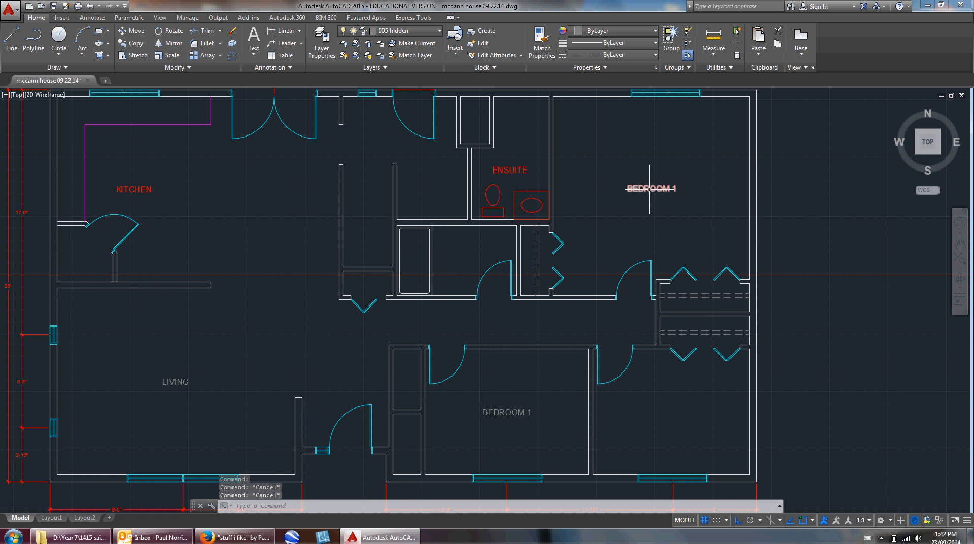
{"action": "left_click", "coordinate": [321, 43]}
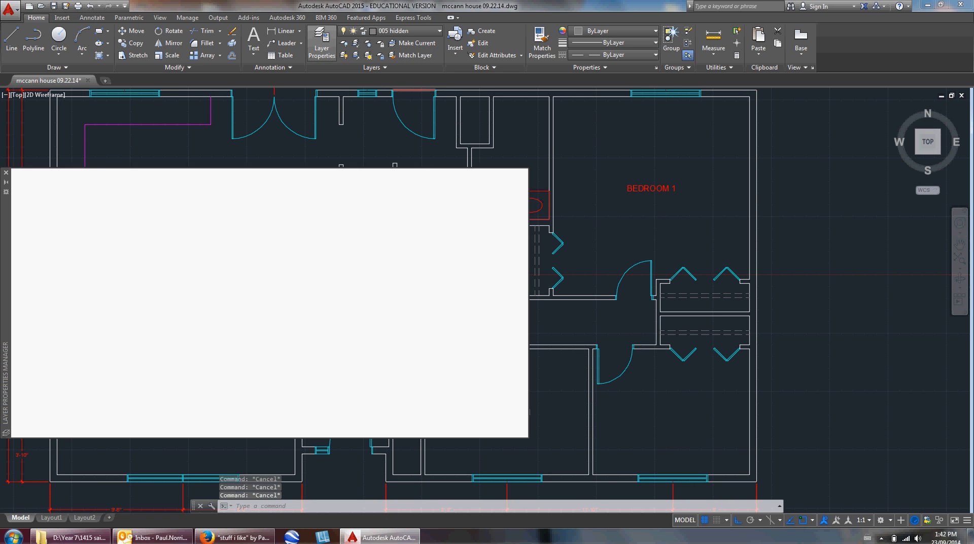
{"action": "left_click", "coordinate": [321, 42]}
{"action": "type", "text": "005 TE"}
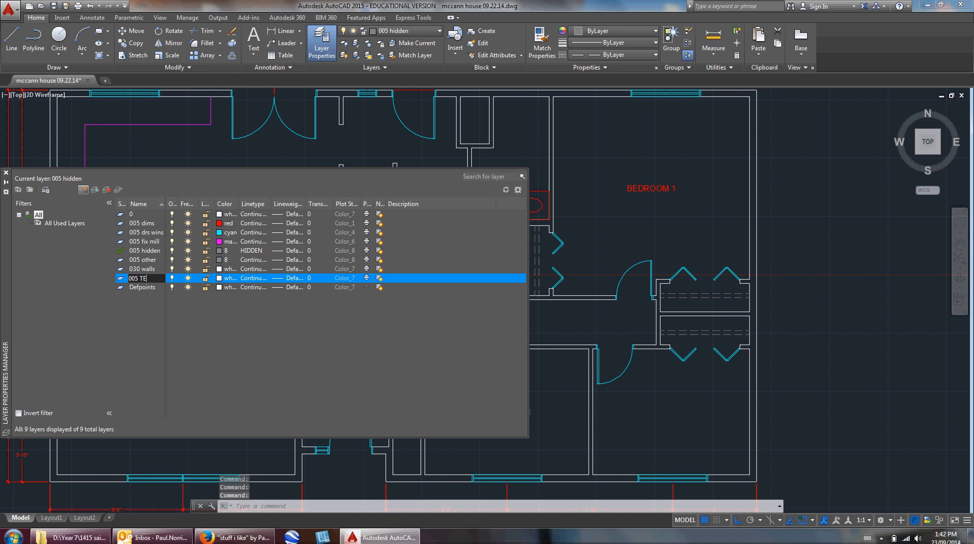
{"action": "mouse_move", "coordinate": [106, 190]}
{"action": "type", "text": "text"}
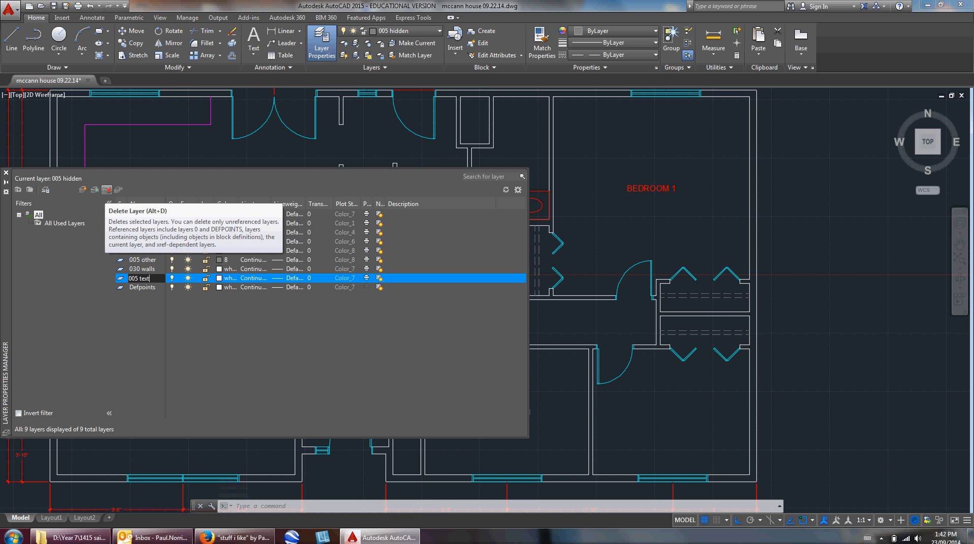
{"action": "left_click", "coordinate": [230, 278]}
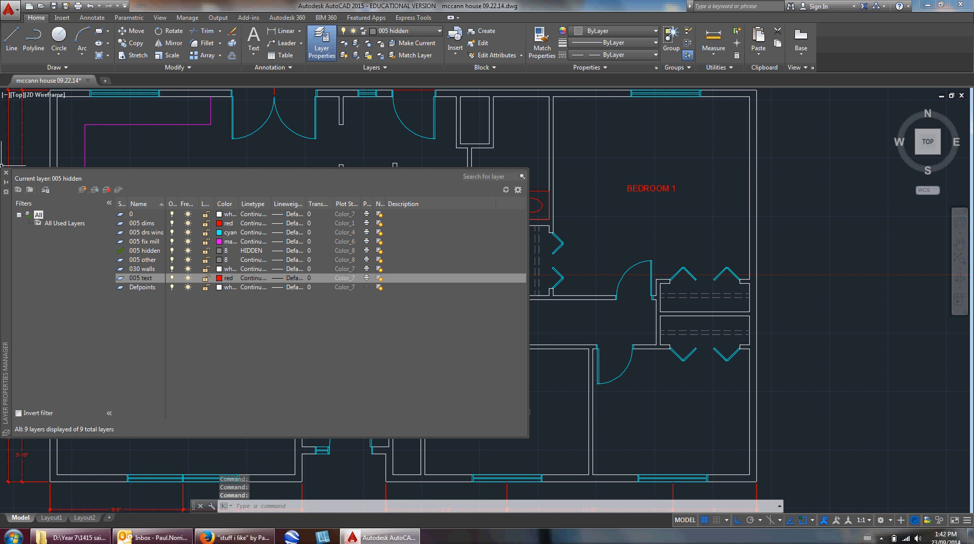
{"action": "left_click", "coordinate": [143, 278]}
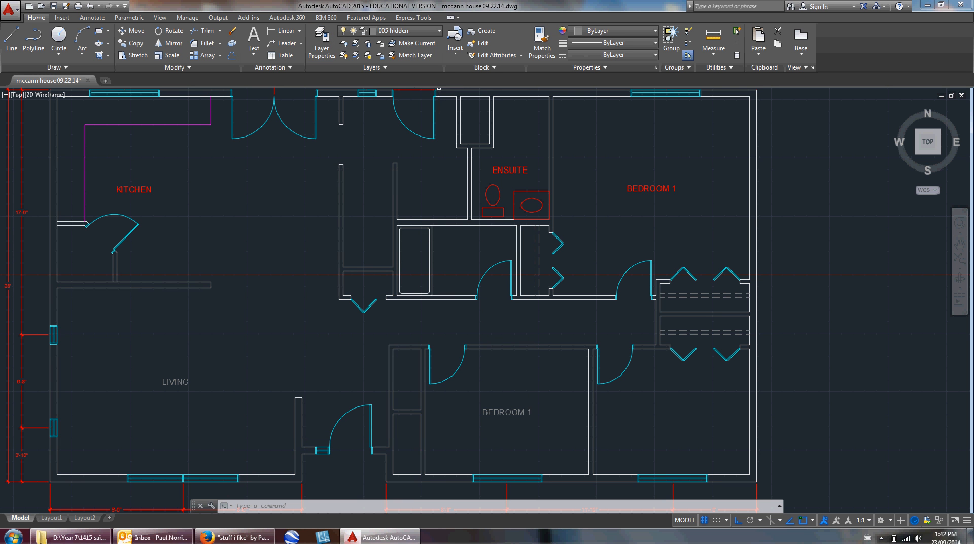
Make 005 text current and match the red label style onto LIVING and lower BEDROOM 1
{"action": "left_click", "coordinate": [438, 31]}
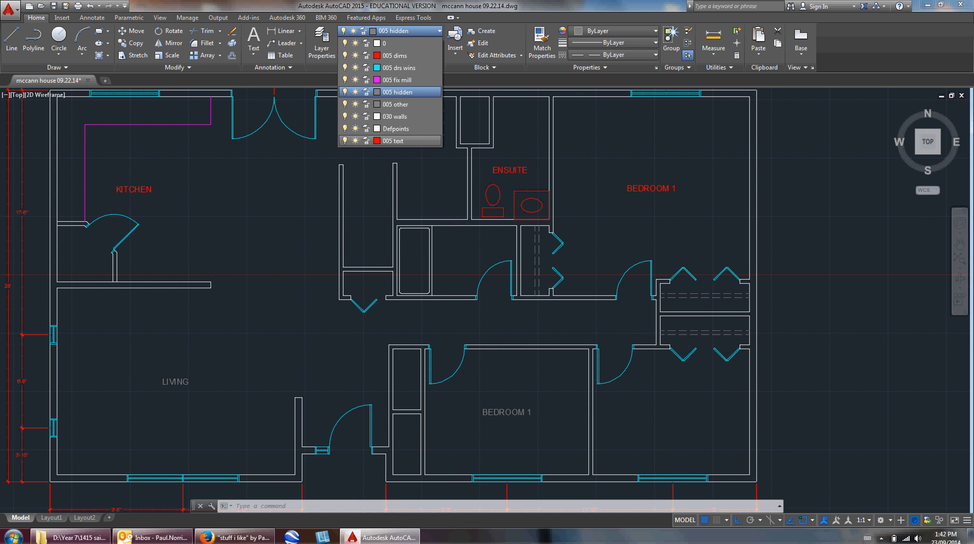
{"action": "left_click", "coordinate": [395, 140]}
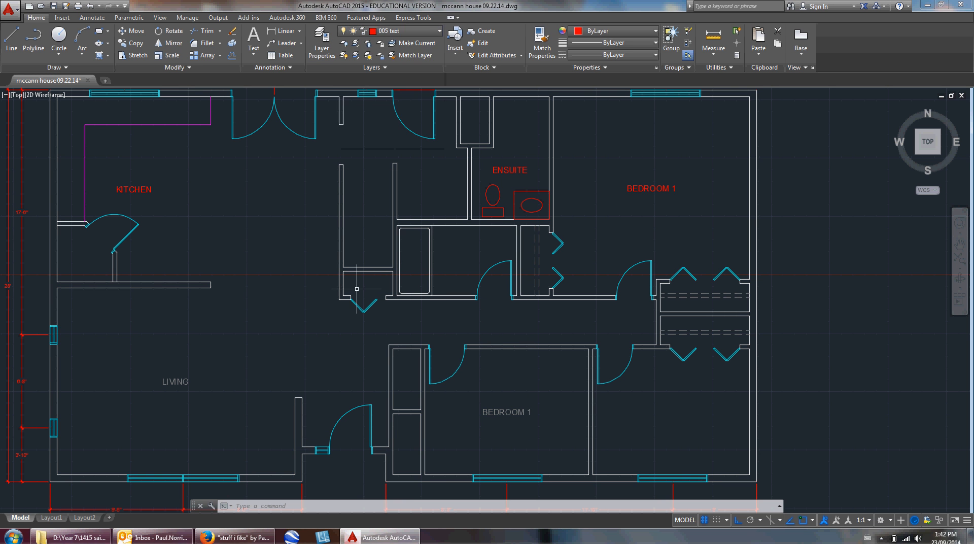
{"action": "mouse_move", "coordinate": [192, 200]}
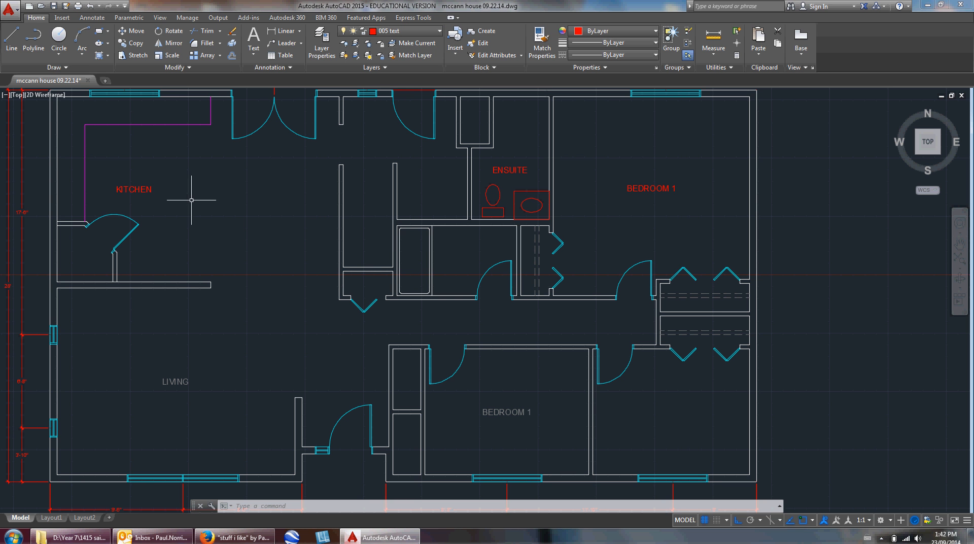
{"action": "left_click", "coordinate": [10, 38]}
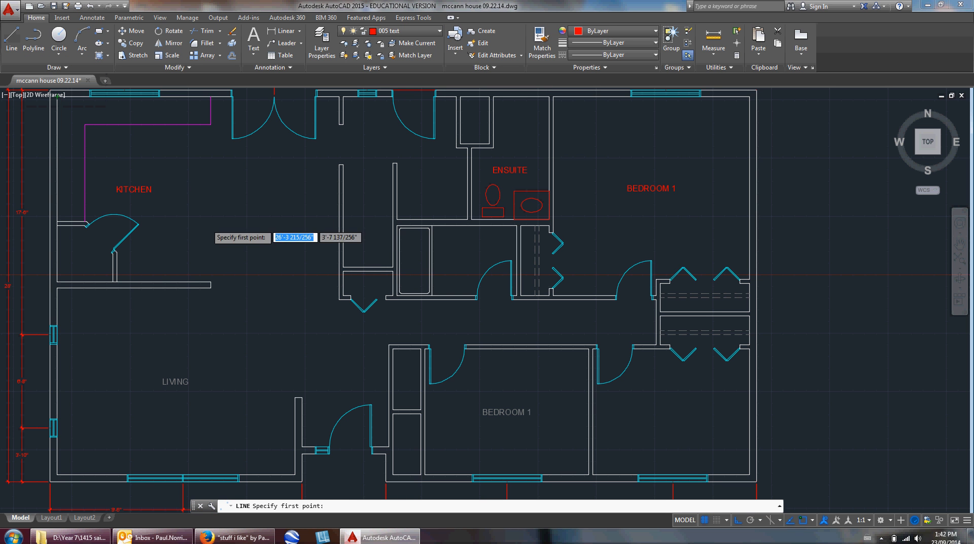
{"action": "left_click", "coordinate": [541, 47]}
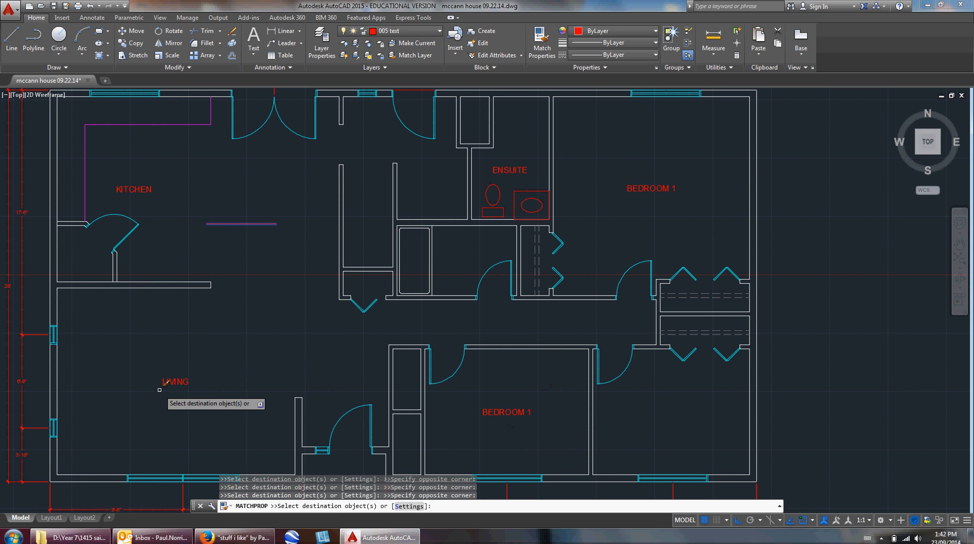
{"action": "key", "text": "Escape"}
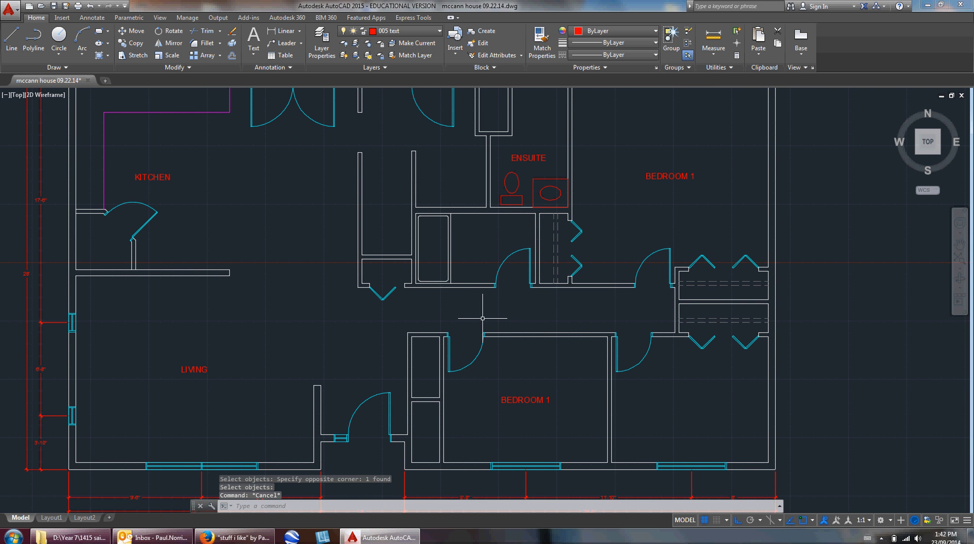
{"action": "mouse_move", "coordinate": [654, 365]}
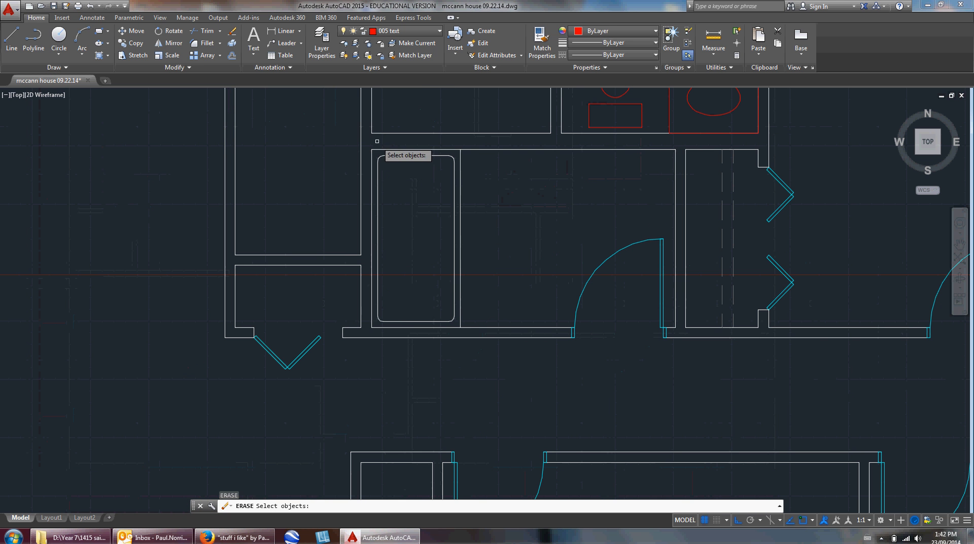
Erase the old tub outline and offset the bathroom walls inward by 3 for the new tub
{"action": "key", "text": "Escape"}
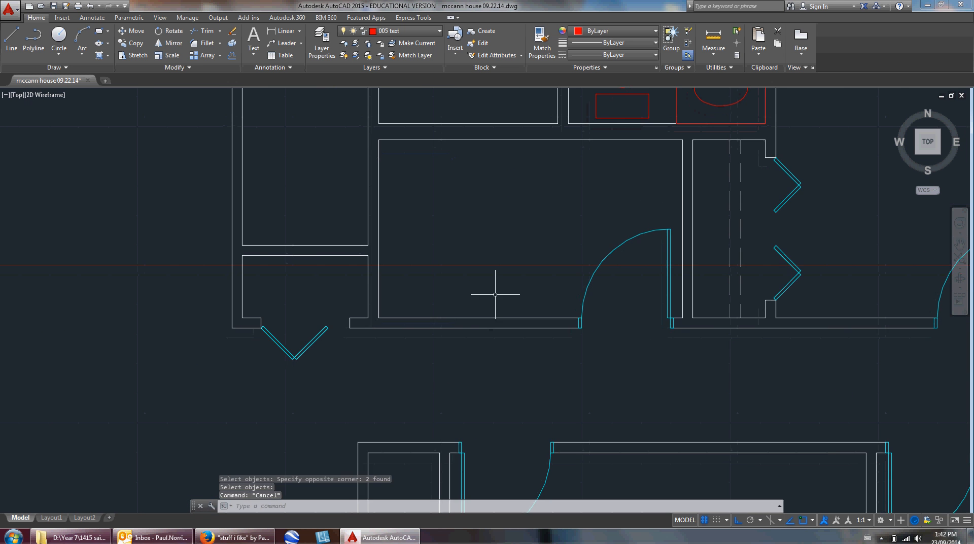
{"action": "key", "text": "Escape"}
{"action": "type", "text": "3"}
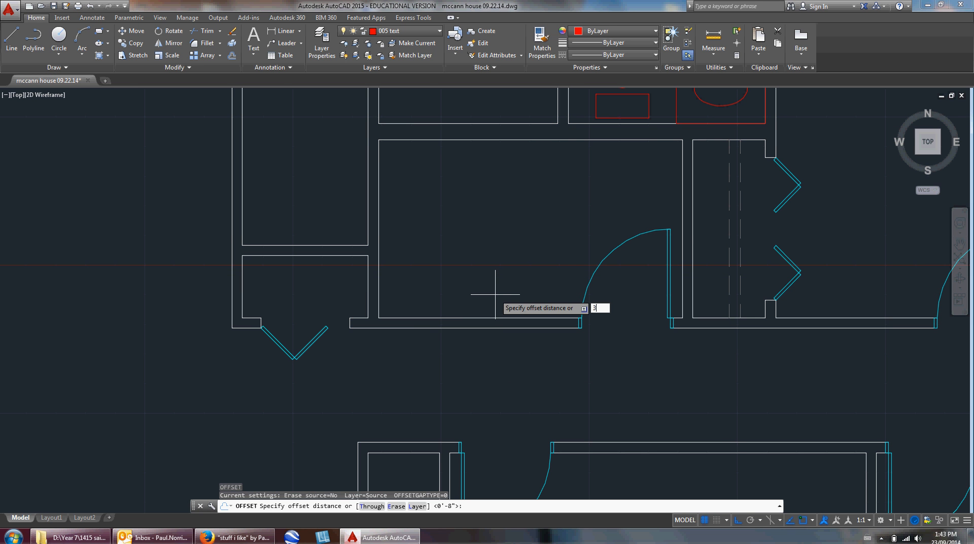
{"action": "key", "text": "Return"}
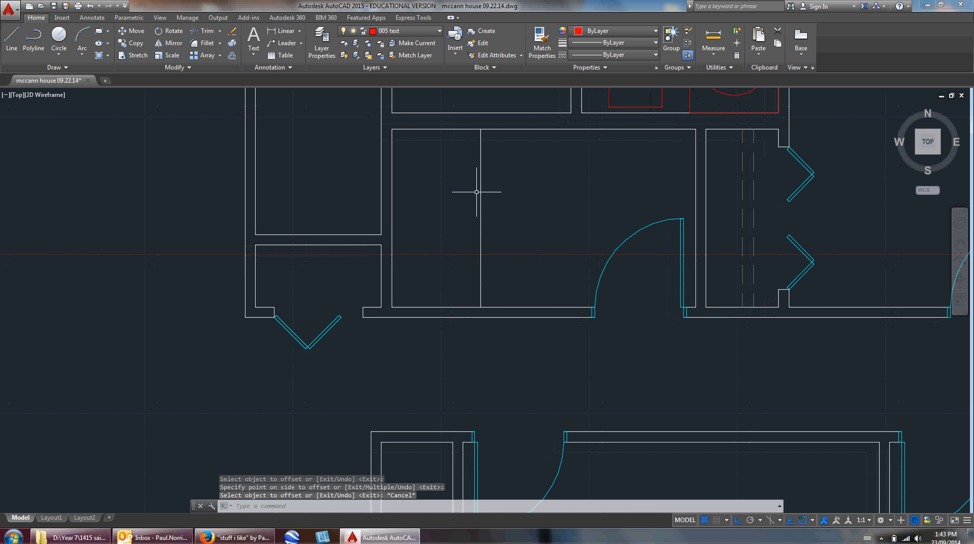
{"action": "mouse_move", "coordinate": [496, 214]}
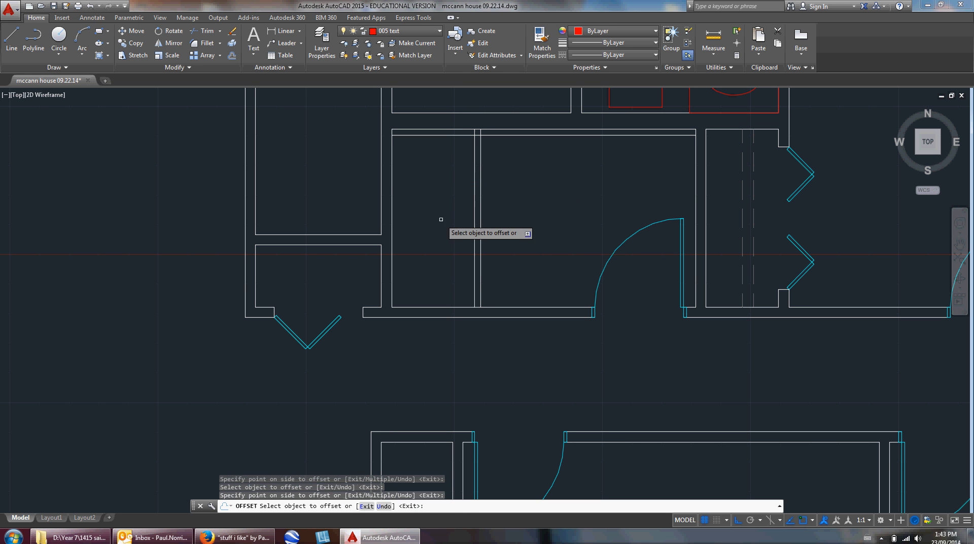
{"action": "mouse_move", "coordinate": [436, 306]}
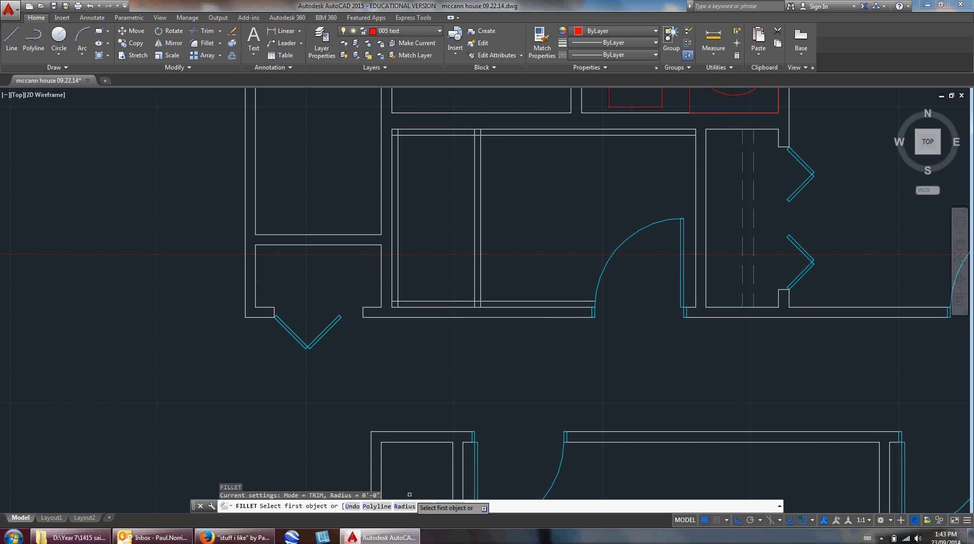
Fillet each corner of the new tub rectangle with radius 2
{"action": "type", "text": "2"}
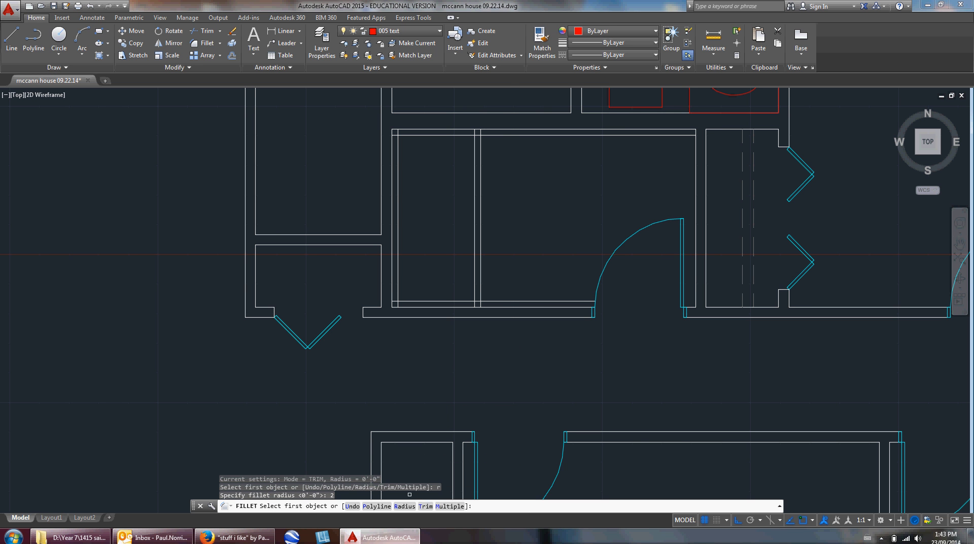
{"action": "mouse_move", "coordinate": [438, 355]}
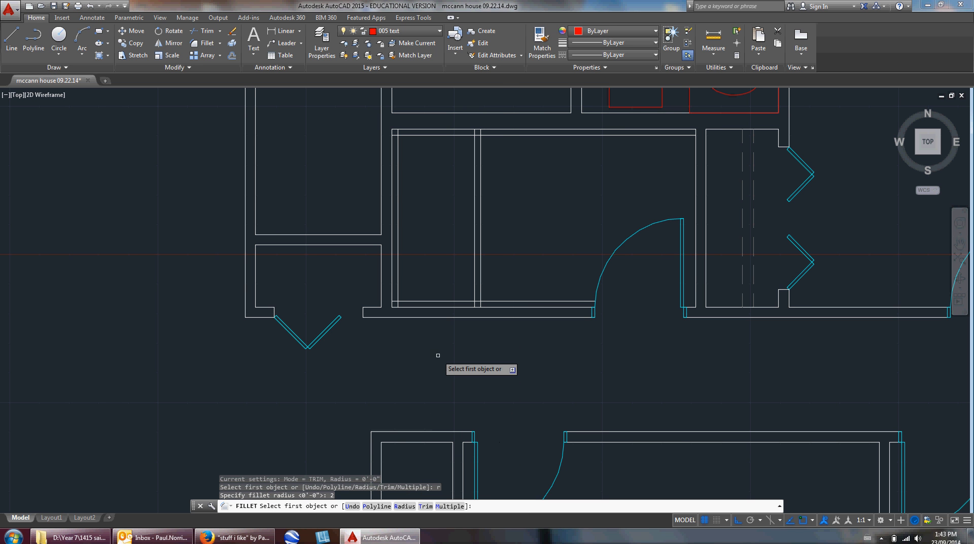
{"action": "mouse_move", "coordinate": [444, 295]}
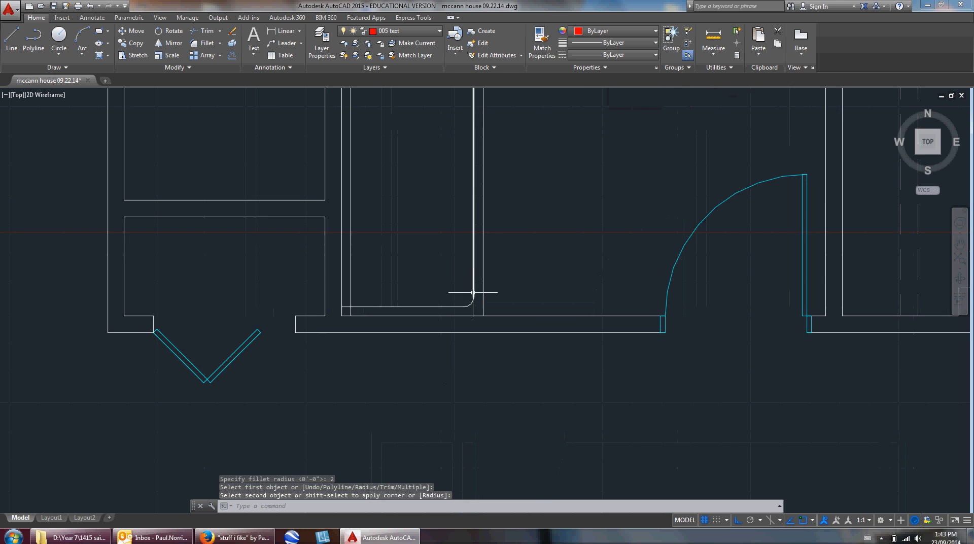
{"action": "right_click", "coordinate": [472, 293]}
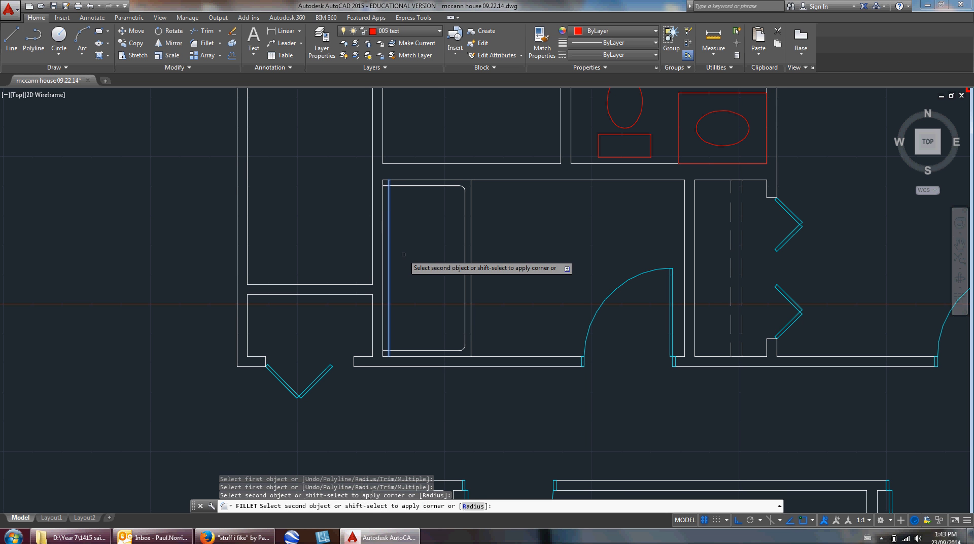
{"action": "right_click", "coordinate": [404, 254]}
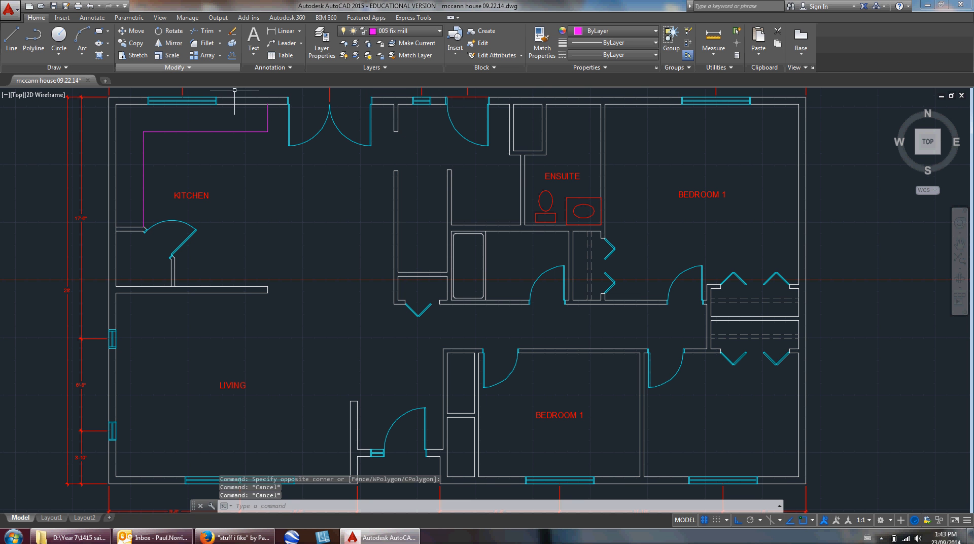
Draw a sample line on 005 fix mill and match its magenta style onto the tub and ensuite fixtures
{"action": "right_click", "coordinate": [342, 248]}
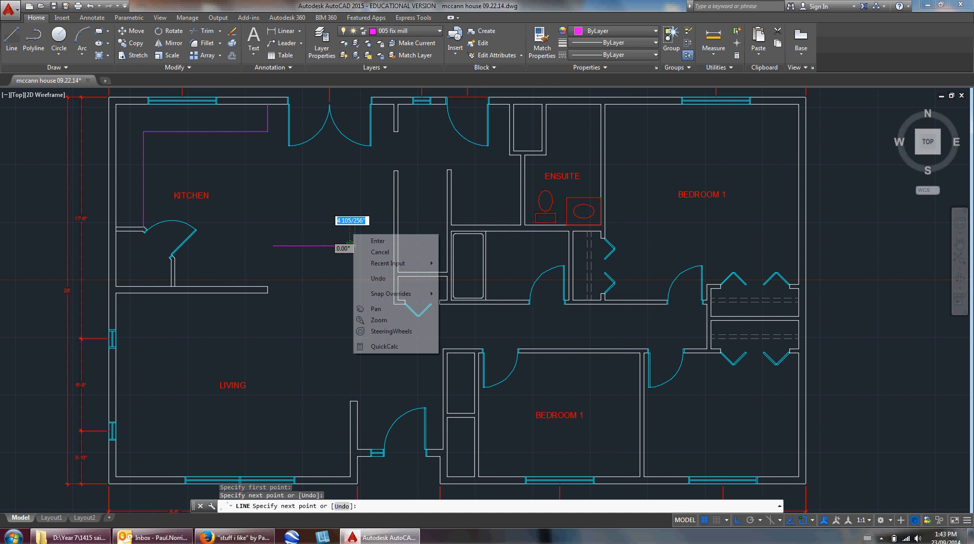
{"action": "left_click", "coordinate": [538, 36]}
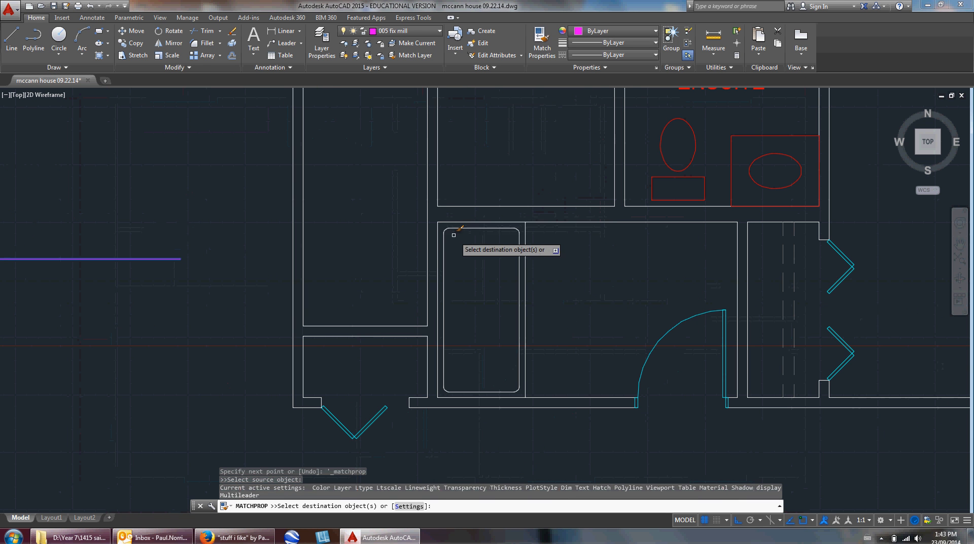
{"action": "left_click", "coordinate": [481, 310]}
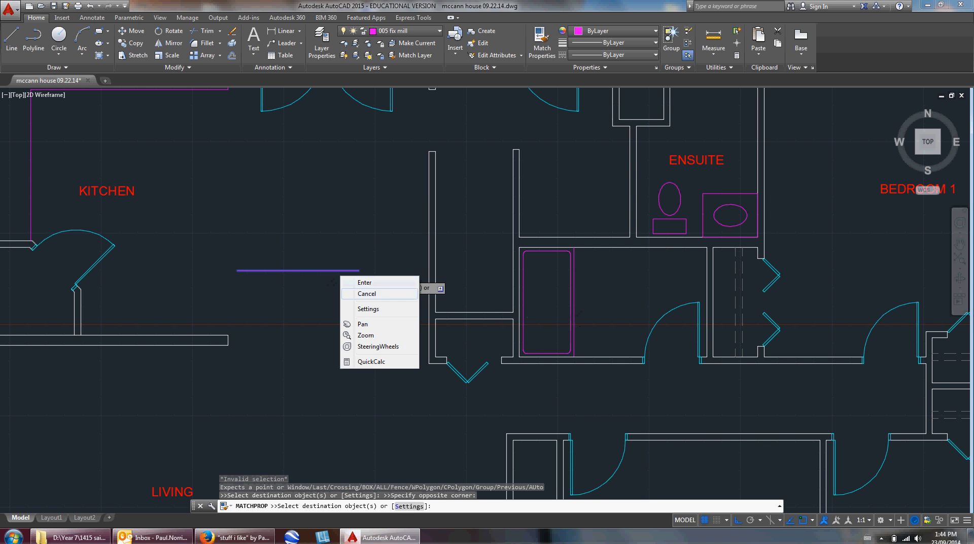
{"action": "left_click", "coordinate": [366, 293]}
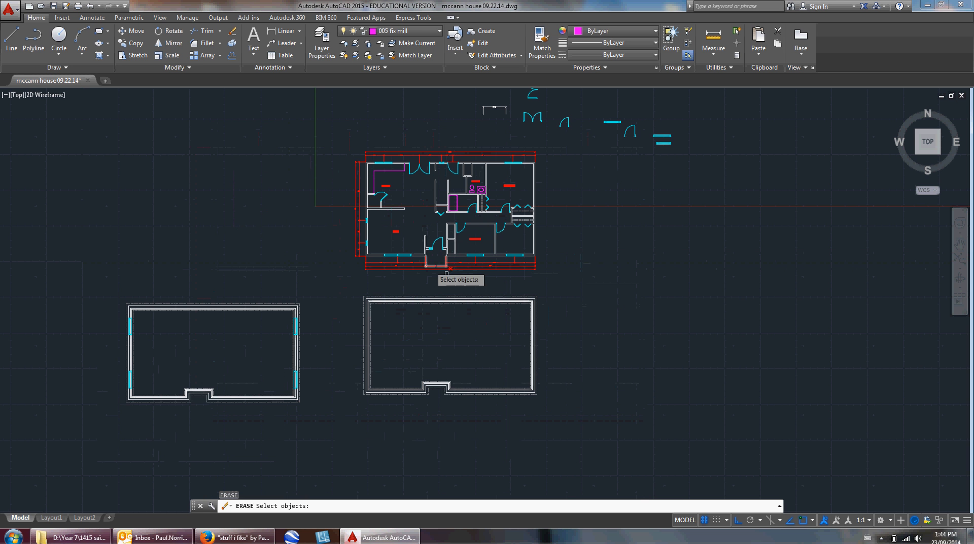
Explode the window-selected right-hand basement foundation outline into individual lines, then deselect
{"action": "key", "text": "Escape"}
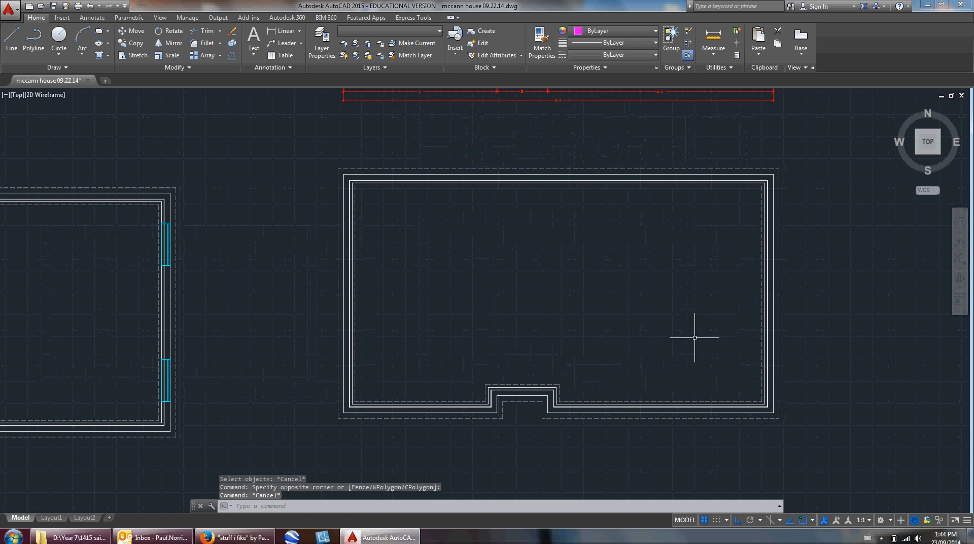
{"action": "type", "text": "EX"}
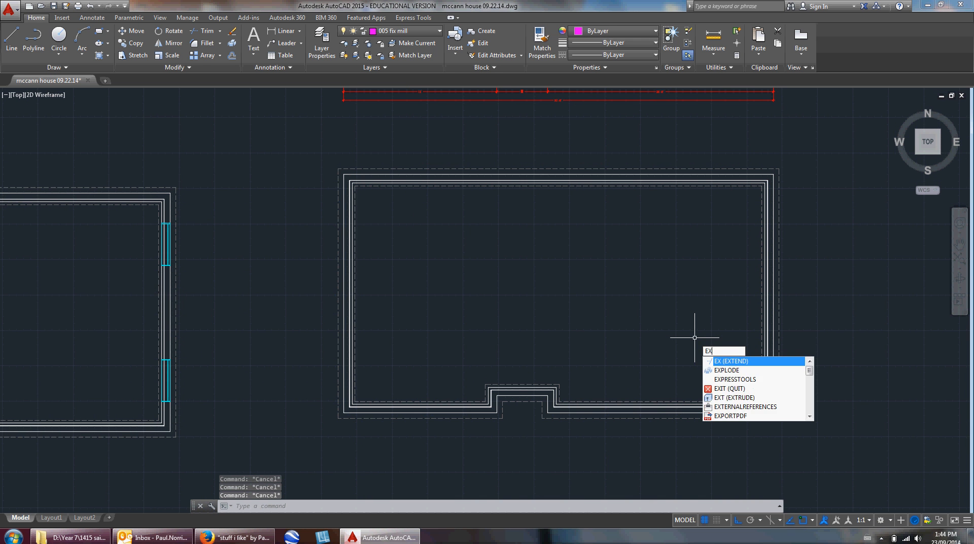
{"action": "type", "text": "Plo"}
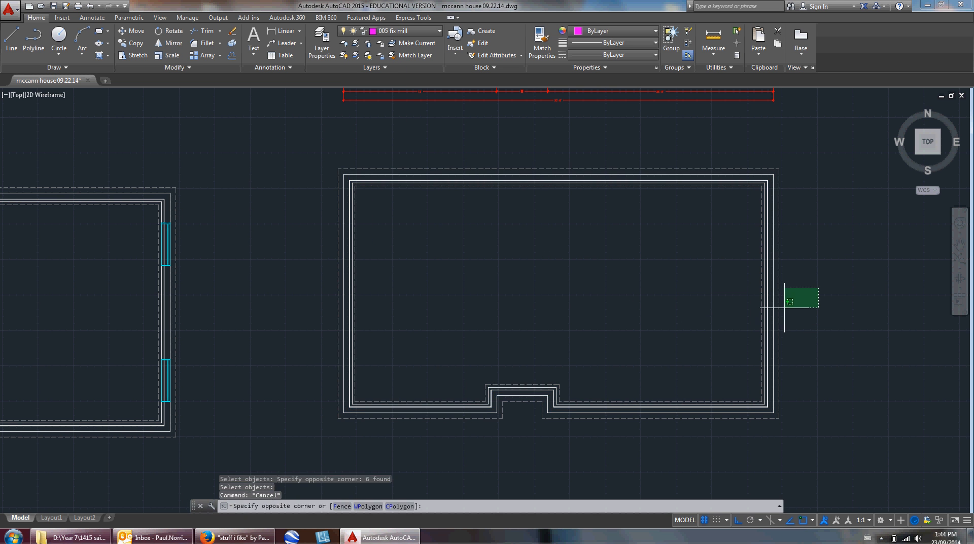
{"action": "left_click", "coordinate": [453, 319]}
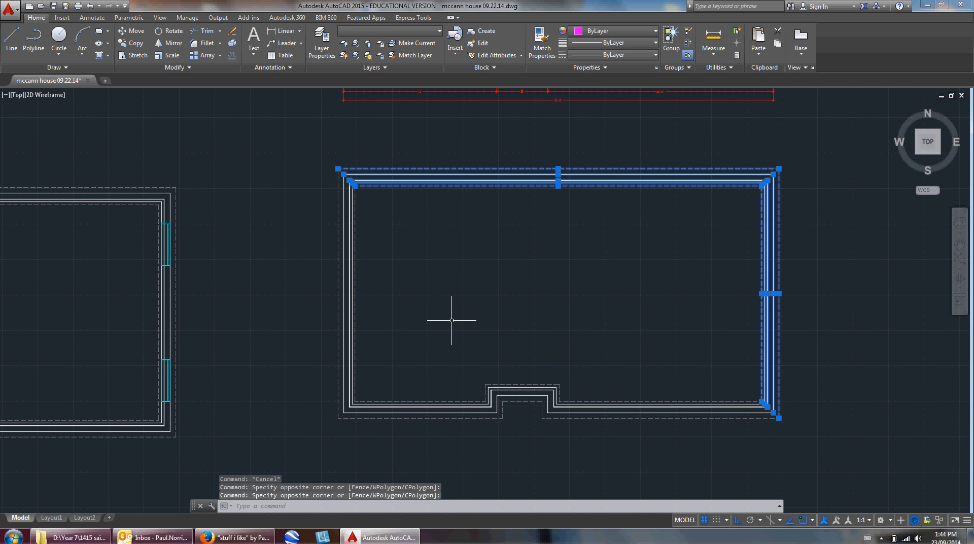
{"action": "key", "text": "Escape"}
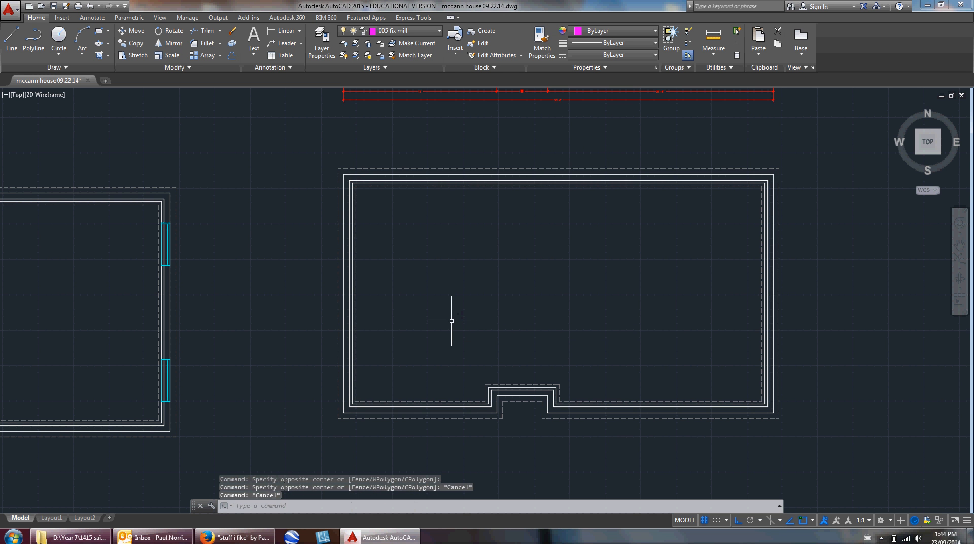